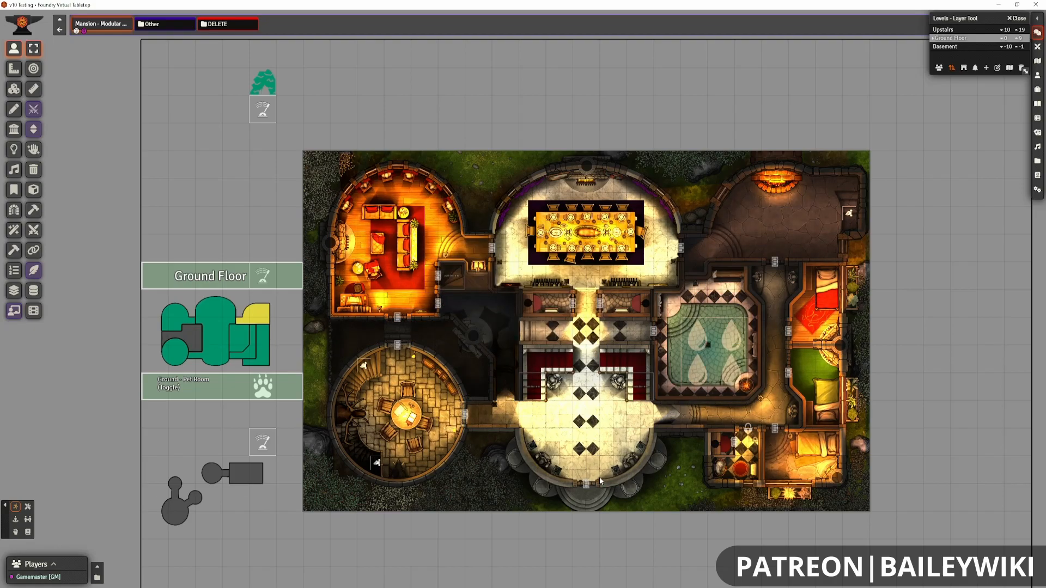
Set the Full Mansion tile to its Empty version, then view the Upstairs level.
{"action": "left_click", "coordinate": [252, 336]}
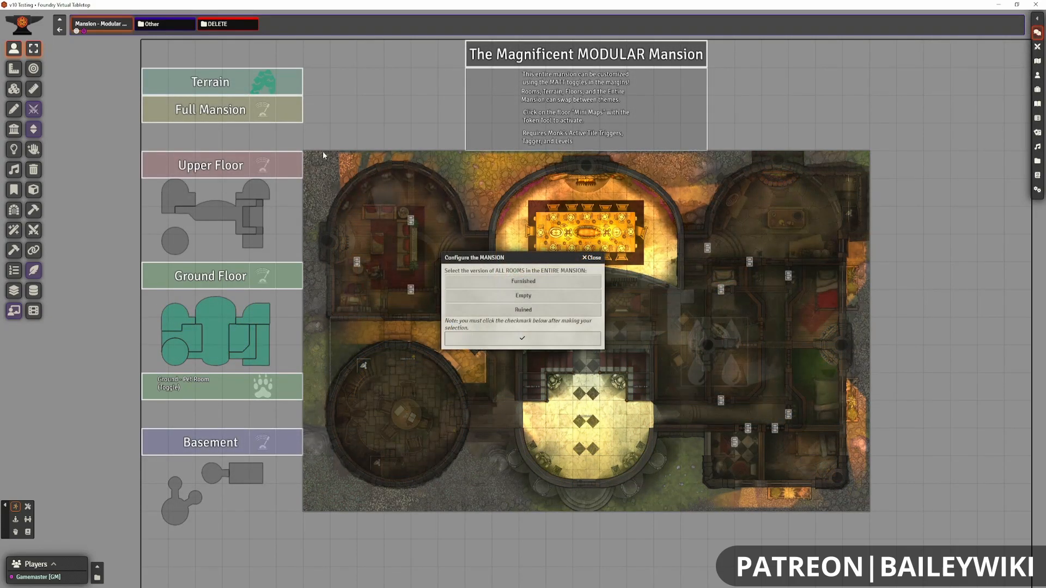
{"action": "left_click", "coordinate": [591, 258]}
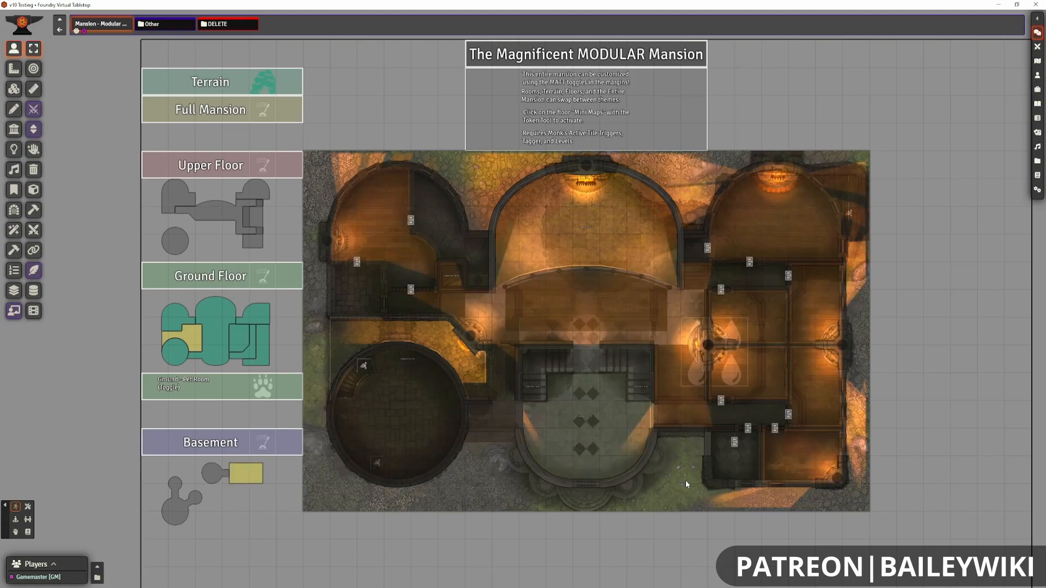
{"action": "left_click", "coordinate": [13, 292]}
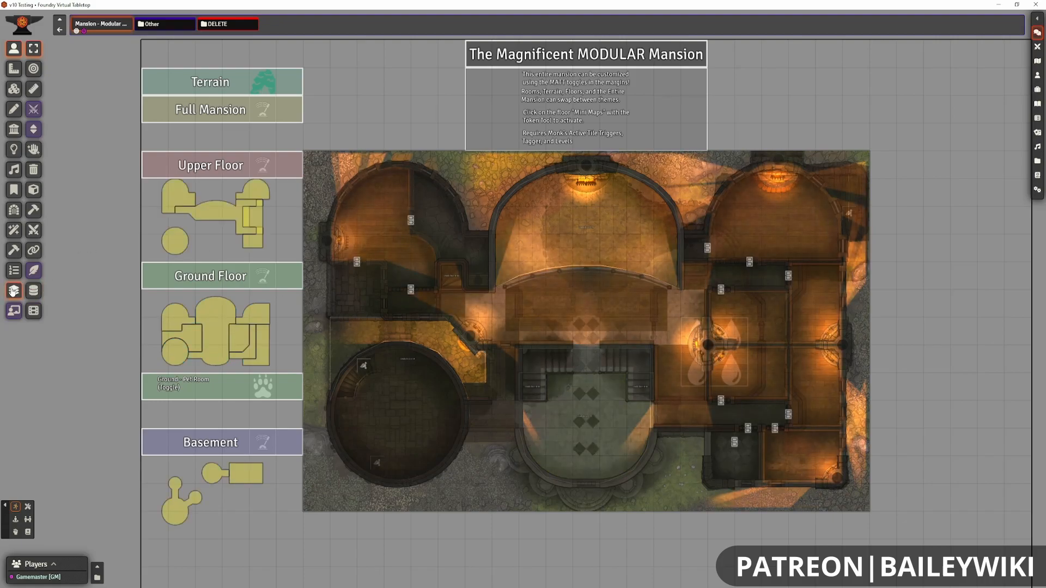
{"action": "left_click", "coordinate": [13, 291]}
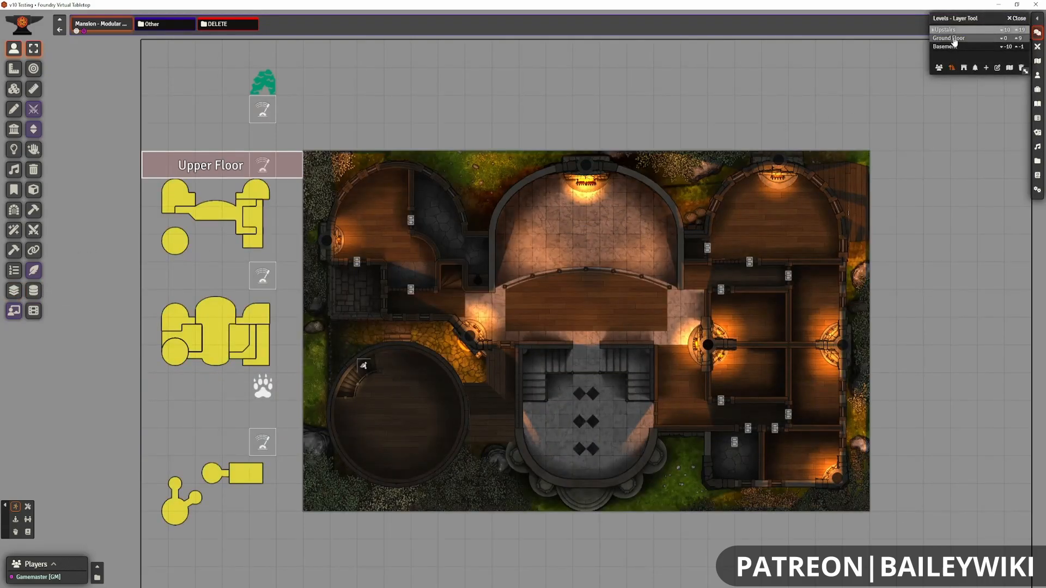
{"action": "left_click", "coordinate": [947, 46]}
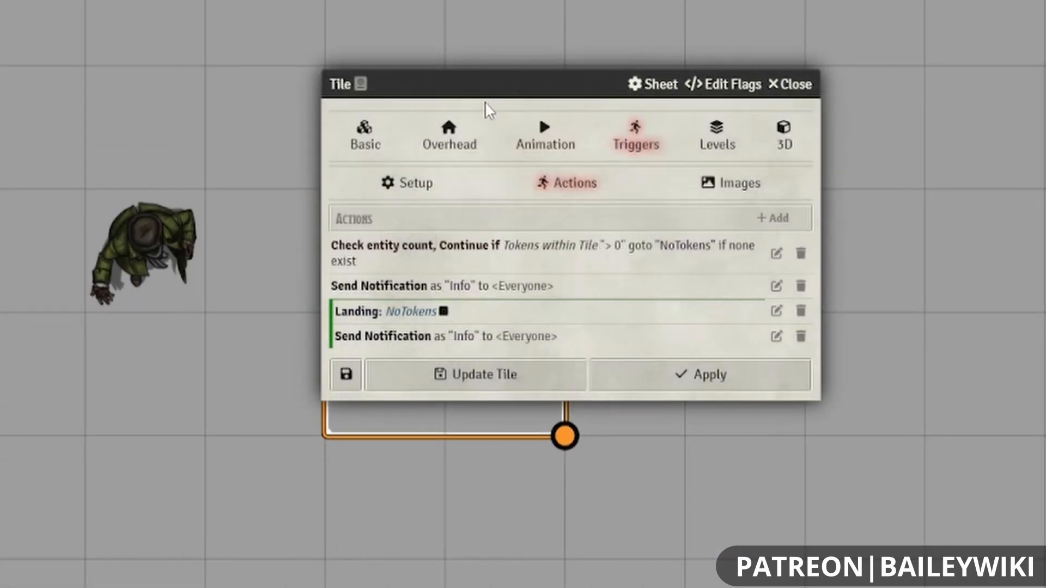
{"action": "left_click", "coordinate": [772, 218]}
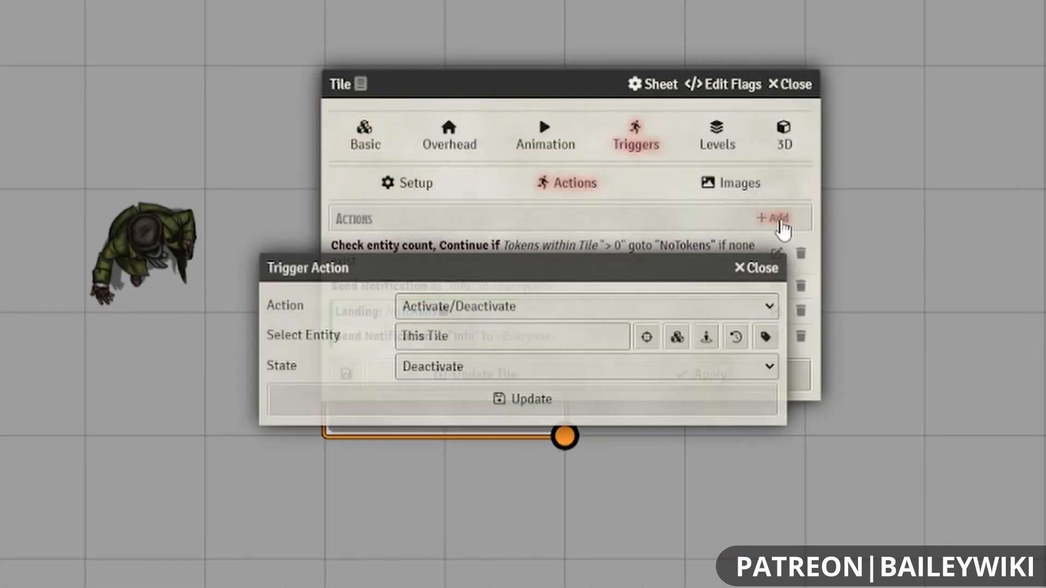
{"action": "left_click", "coordinate": [583, 306]}
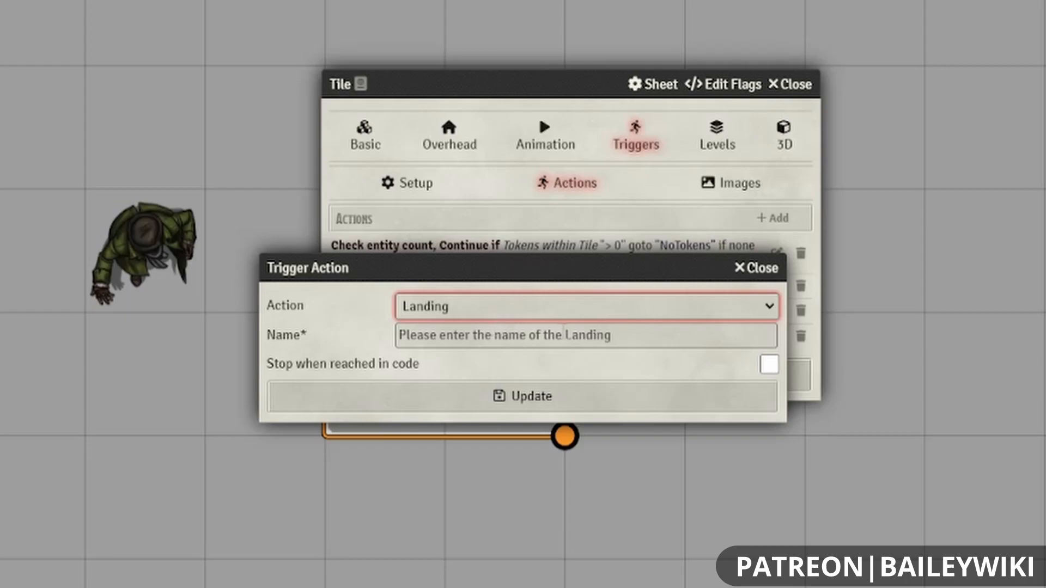
{"action": "left_click", "coordinate": [583, 335]}
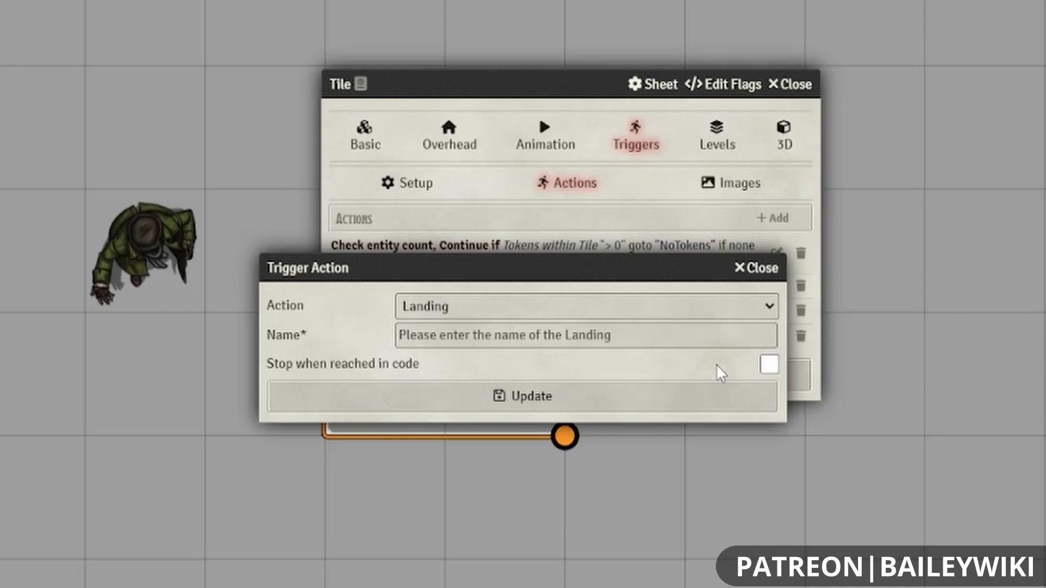
{"action": "mouse_move", "coordinate": [623, 360]}
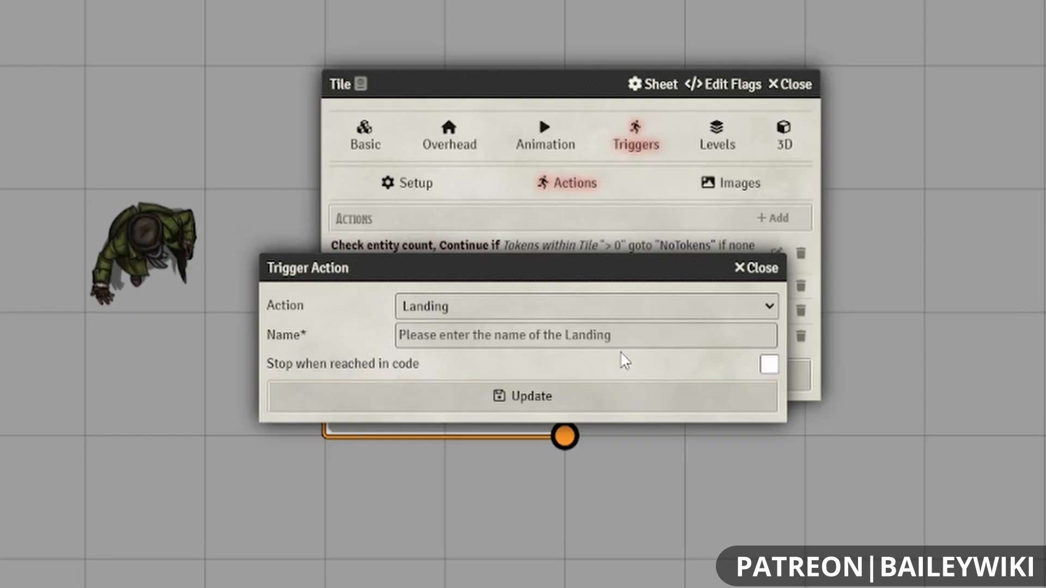
{"action": "mouse_move", "coordinate": [627, 360]}
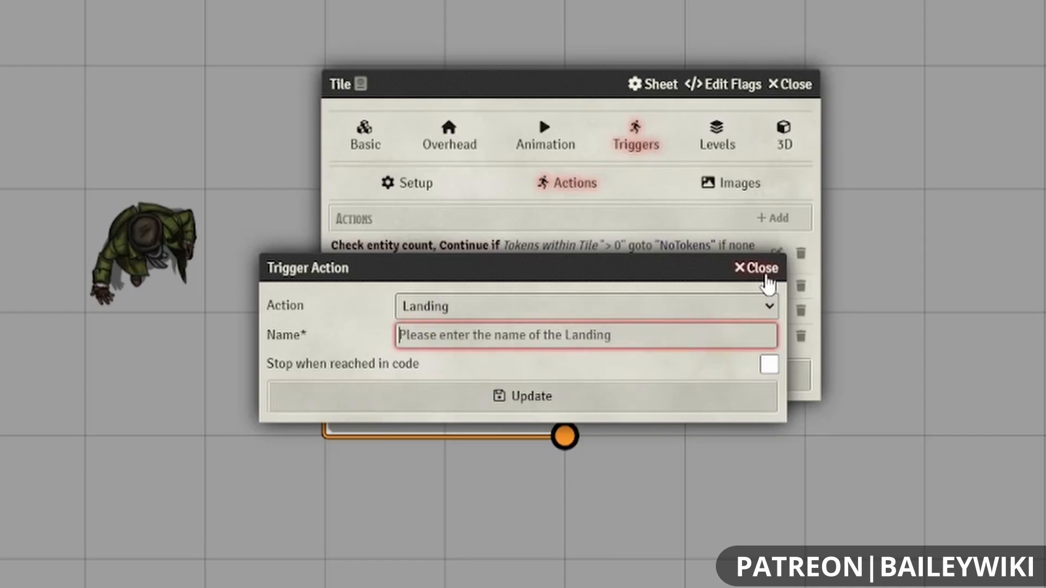
{"action": "left_click", "coordinate": [755, 267]}
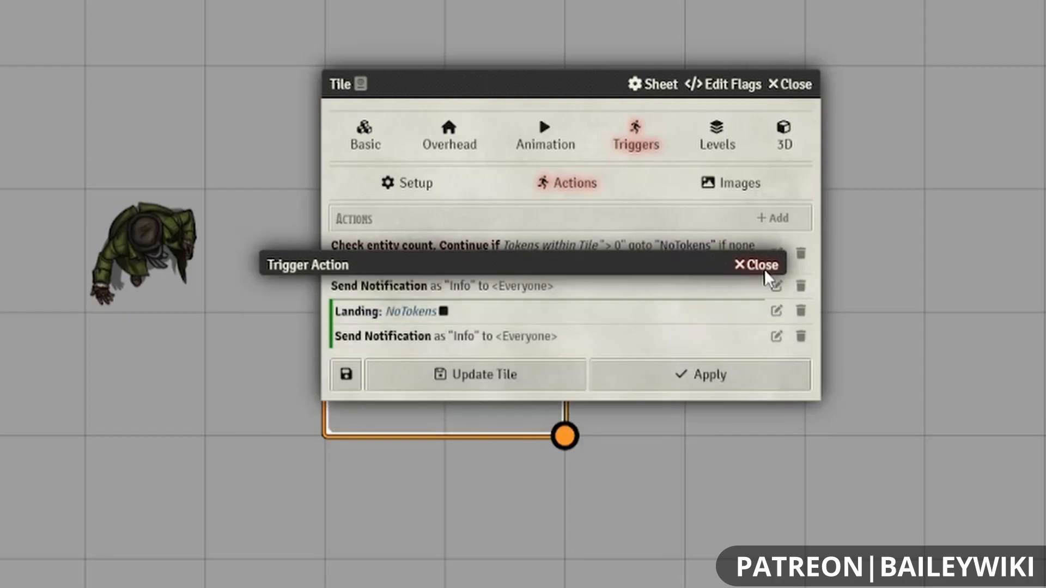
Set the Check entity count action's 'If none exist goto' to NoTokens and save.
{"action": "left_click", "coordinate": [754, 265]}
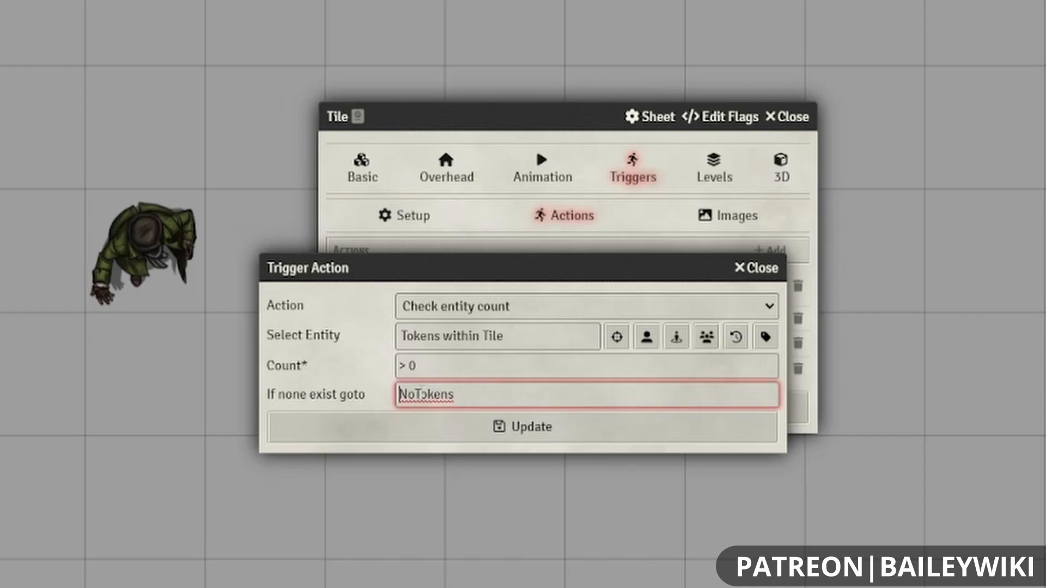
{"action": "left_click", "coordinate": [585, 395]}
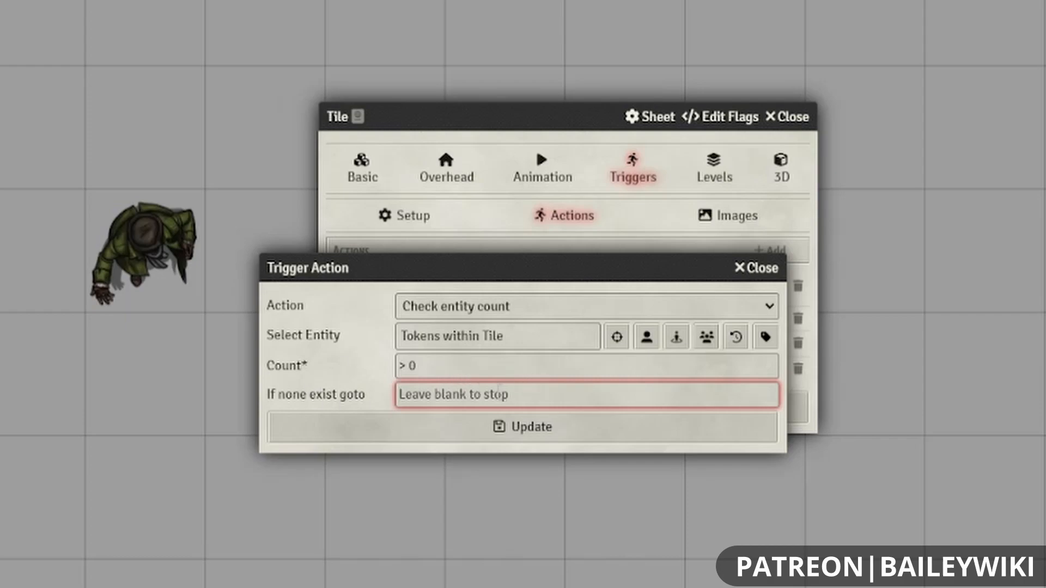
{"action": "type", "text": "NoTokens"}
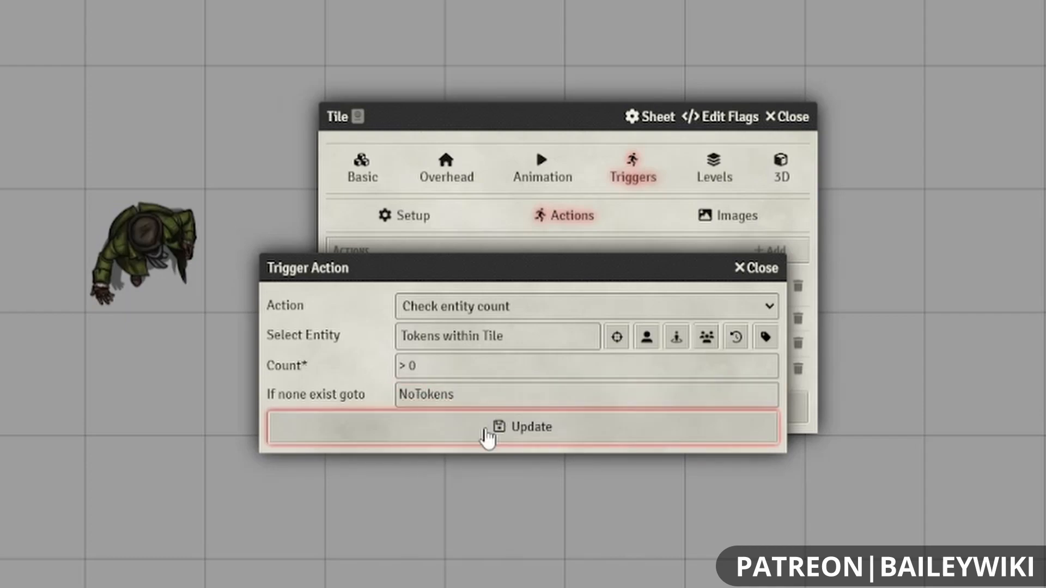
{"action": "left_click", "coordinate": [522, 427]}
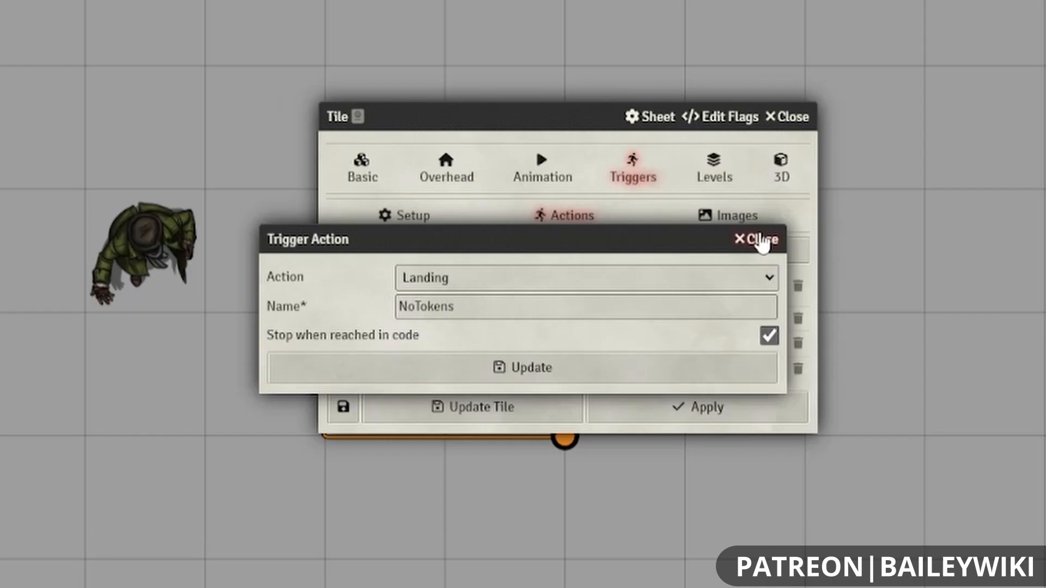
{"action": "left_click", "coordinate": [752, 240]}
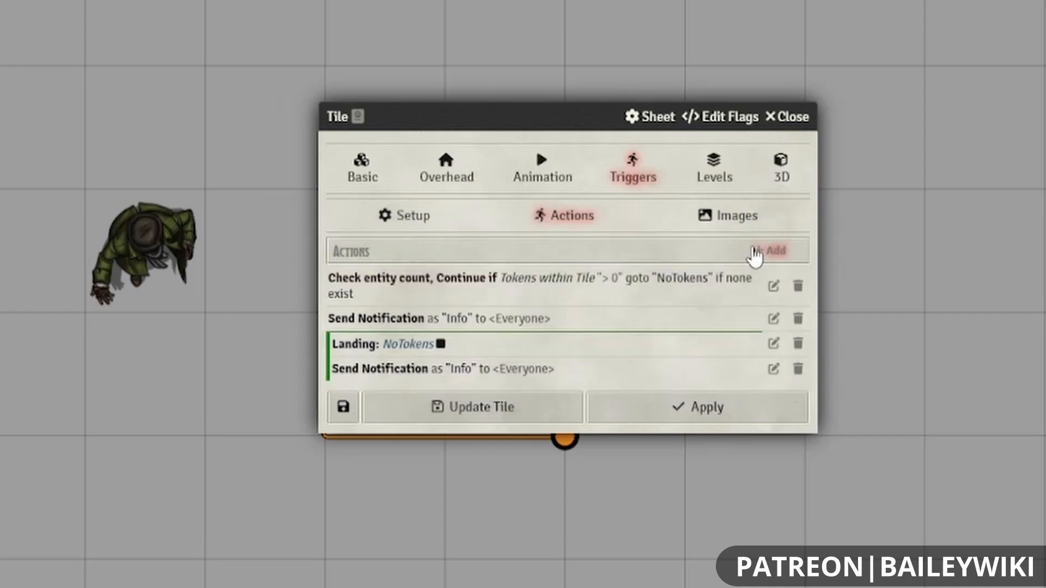
{"action": "mouse_move", "coordinate": [499, 380]}
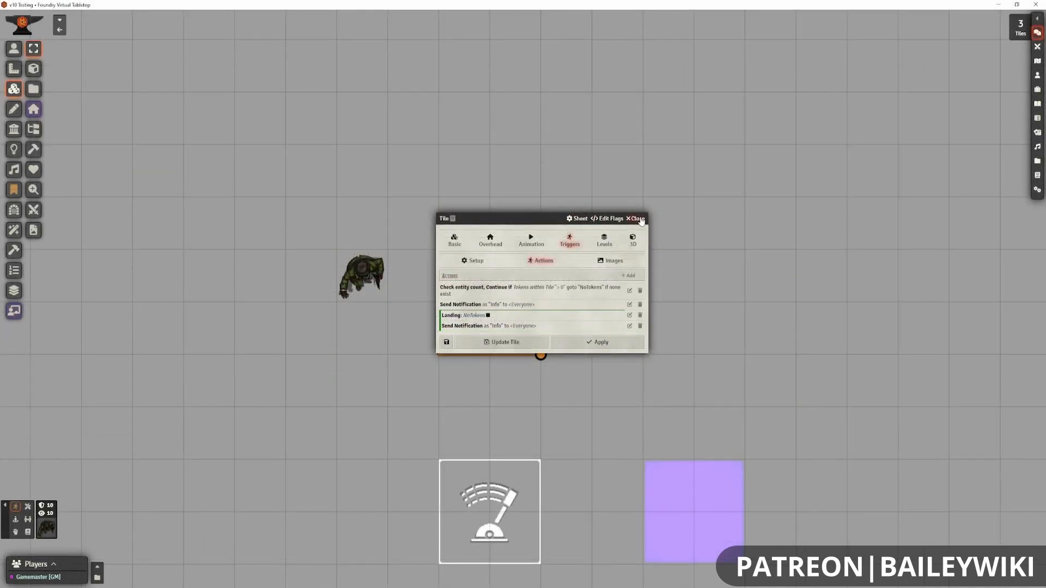
Close the tile settings, trigger the empty lever tile, then click on the scene.
{"action": "left_click", "coordinate": [636, 219]}
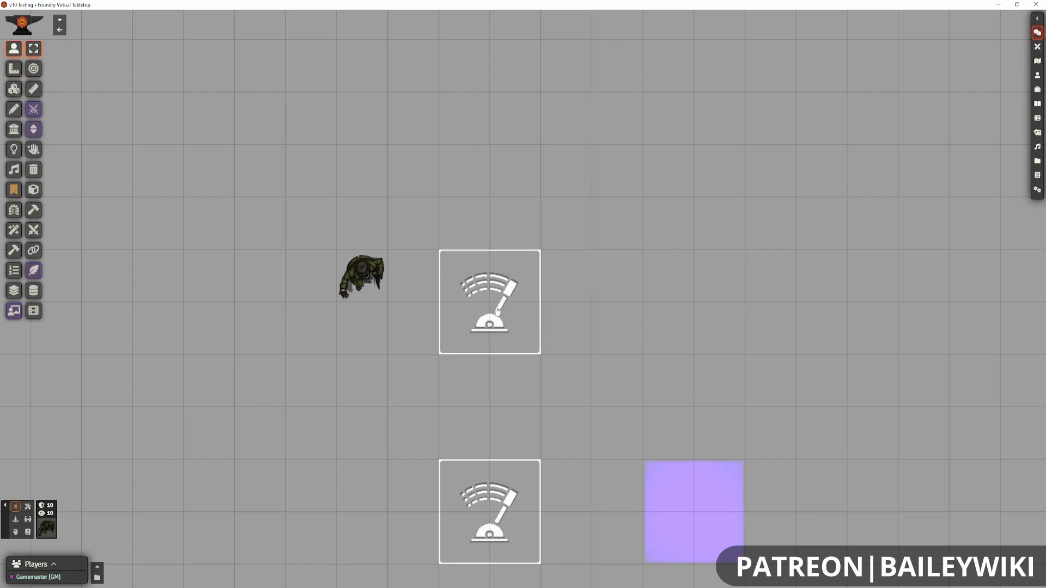
{"action": "left_click", "coordinate": [489, 302]}
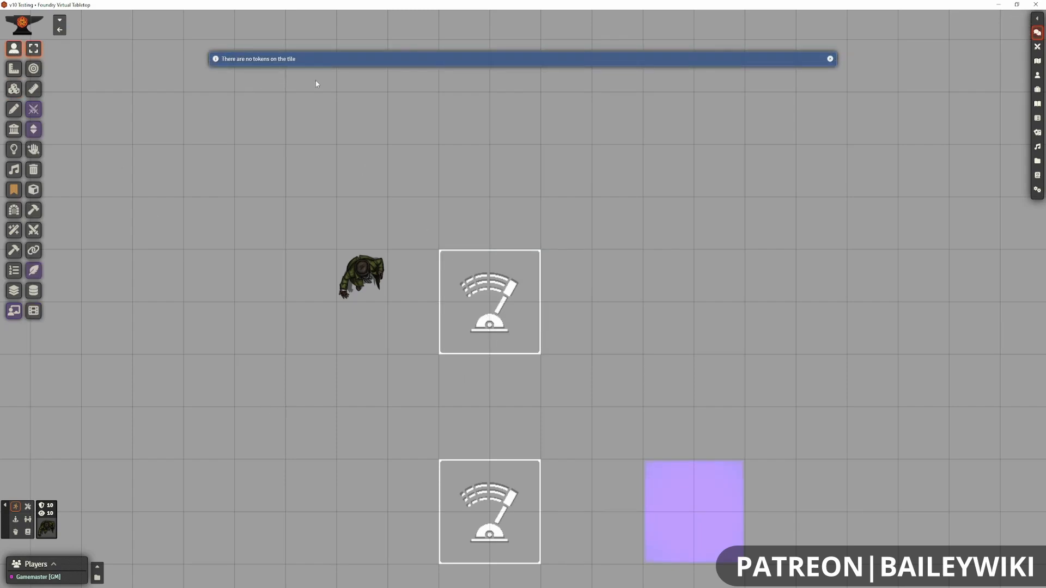
{"action": "mouse_move", "coordinate": [285, 95]}
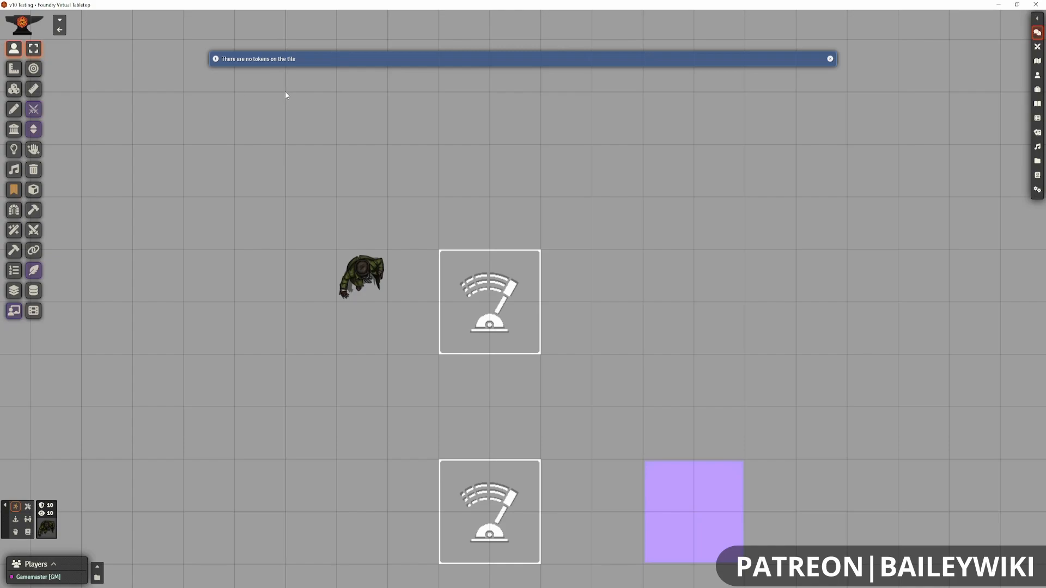
{"action": "left_click", "coordinate": [361, 275]}
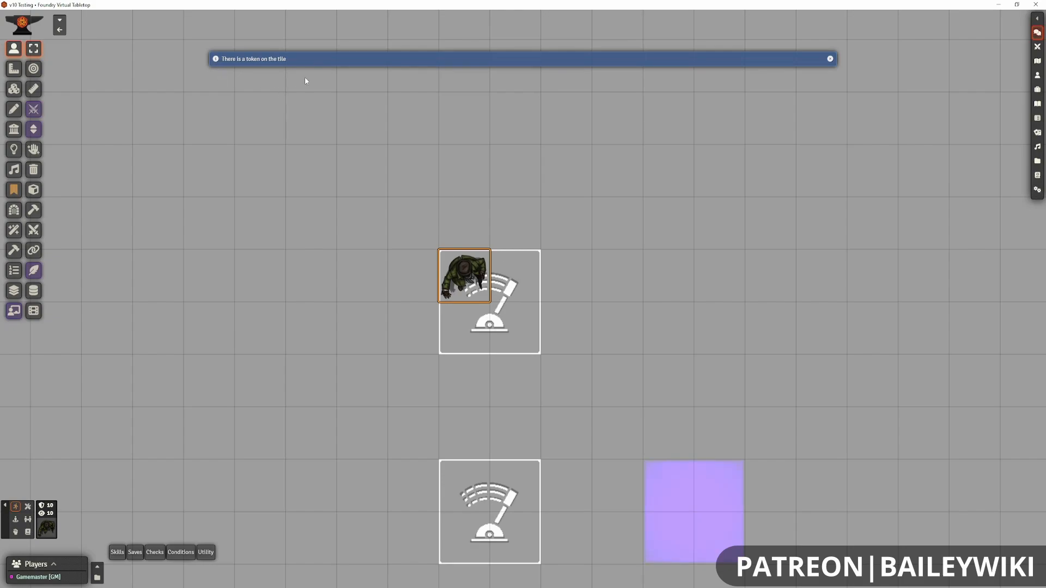
{"action": "mouse_move", "coordinate": [666, 294]}
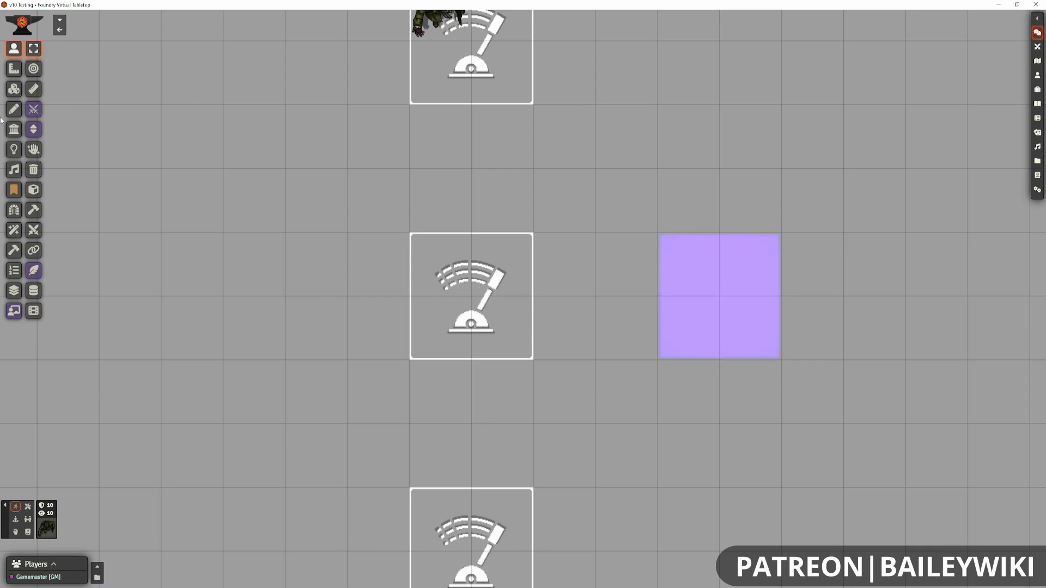
{"action": "double_click", "coordinate": [470, 296]}
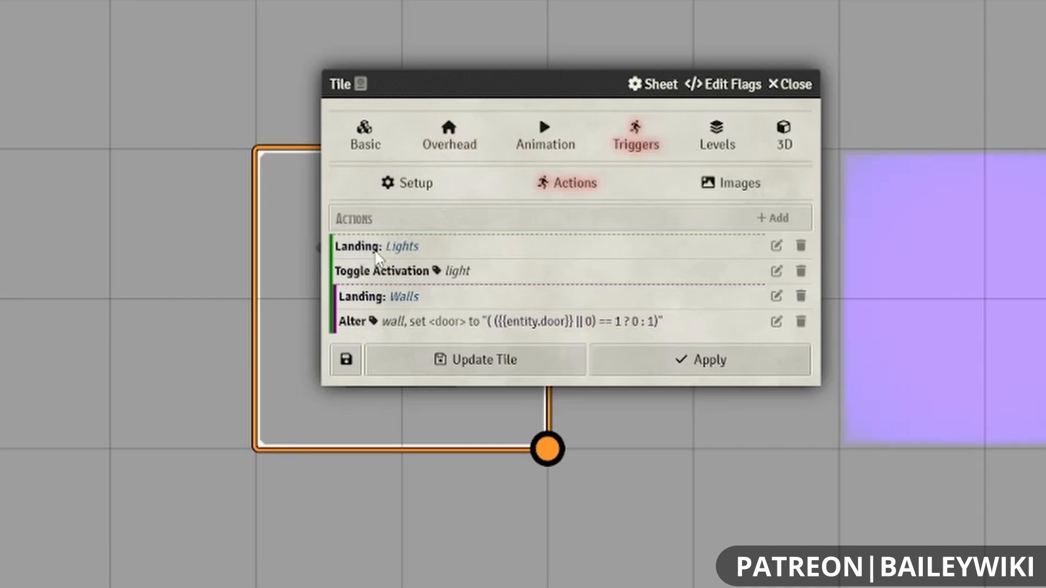
{"action": "mouse_move", "coordinate": [393, 300]}
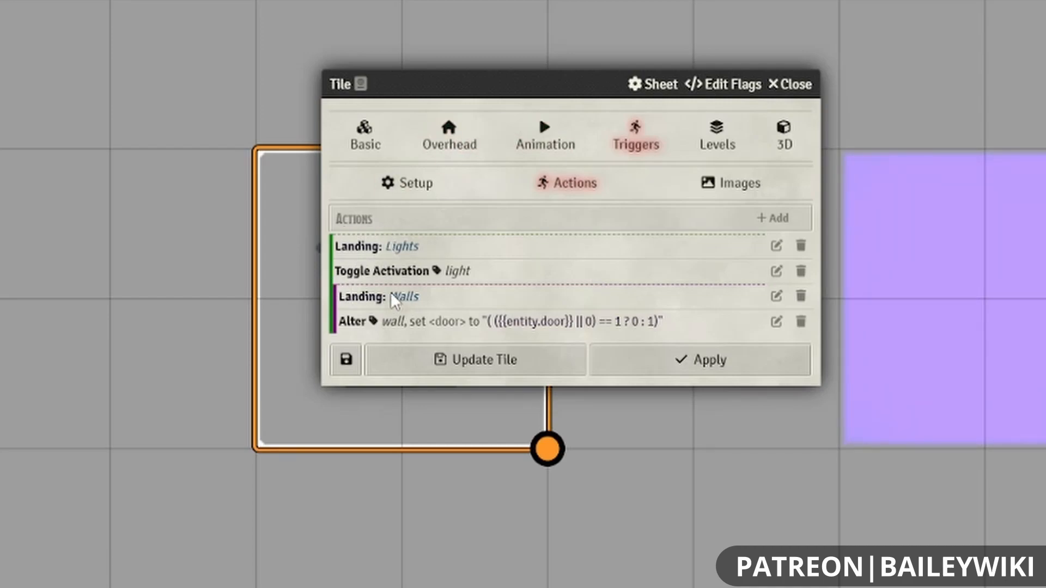
{"action": "mouse_move", "coordinate": [400, 259]}
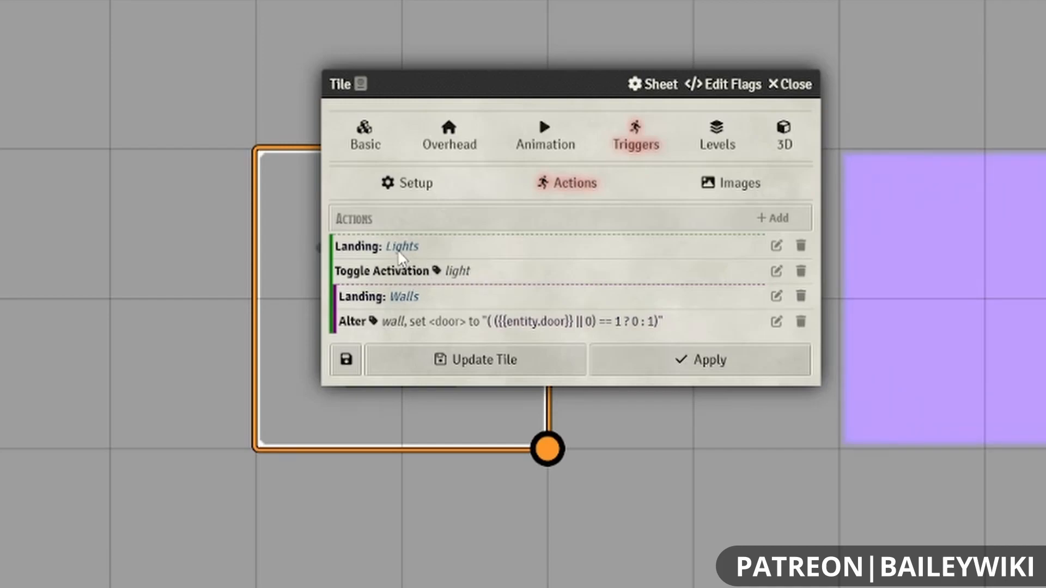
{"action": "mouse_move", "coordinate": [717, 305]}
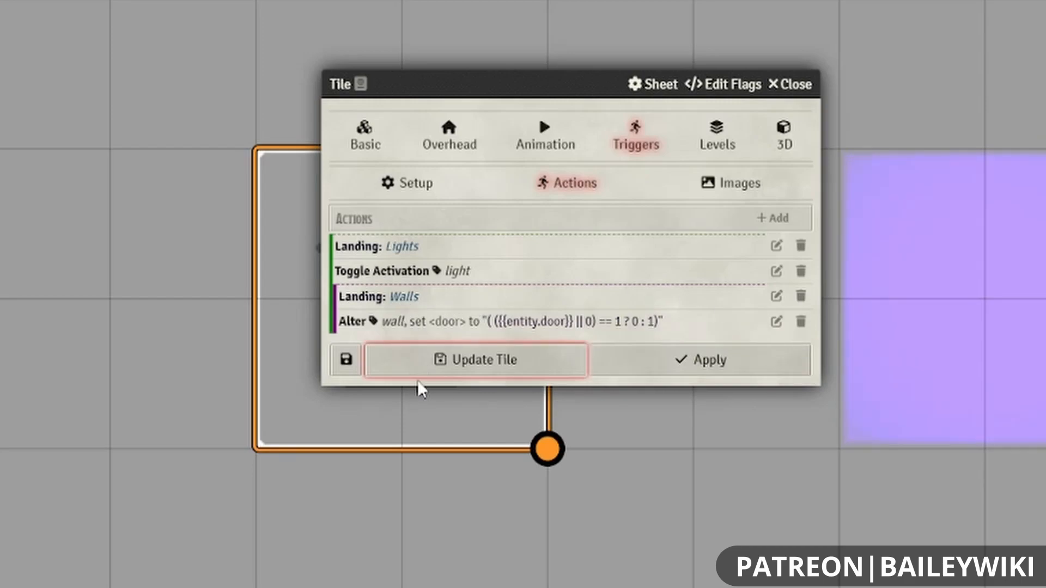
{"action": "mouse_move", "coordinate": [378, 333]}
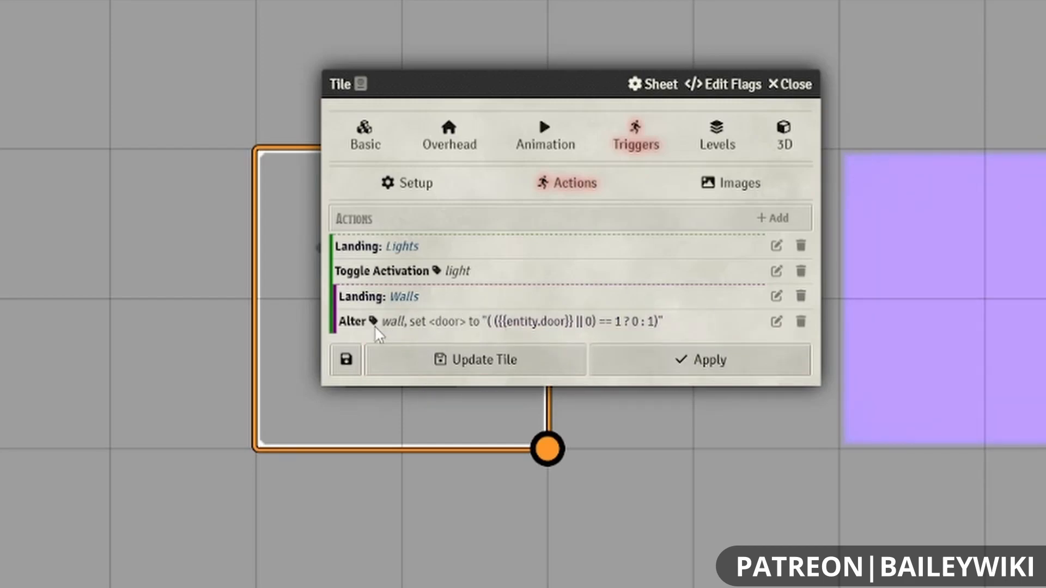
{"action": "mouse_move", "coordinate": [465, 329]}
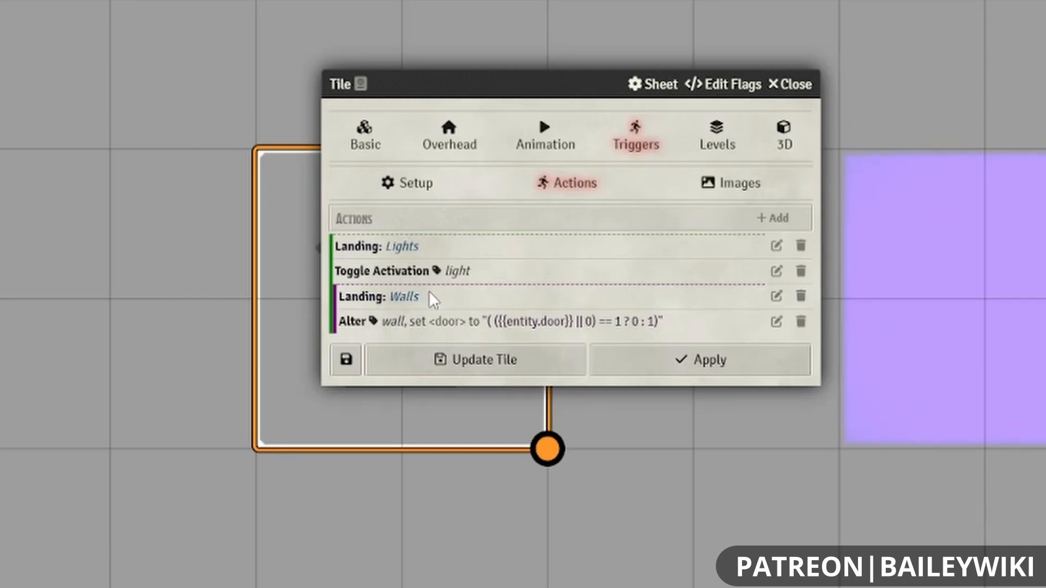
{"action": "mouse_move", "coordinate": [452, 327]}
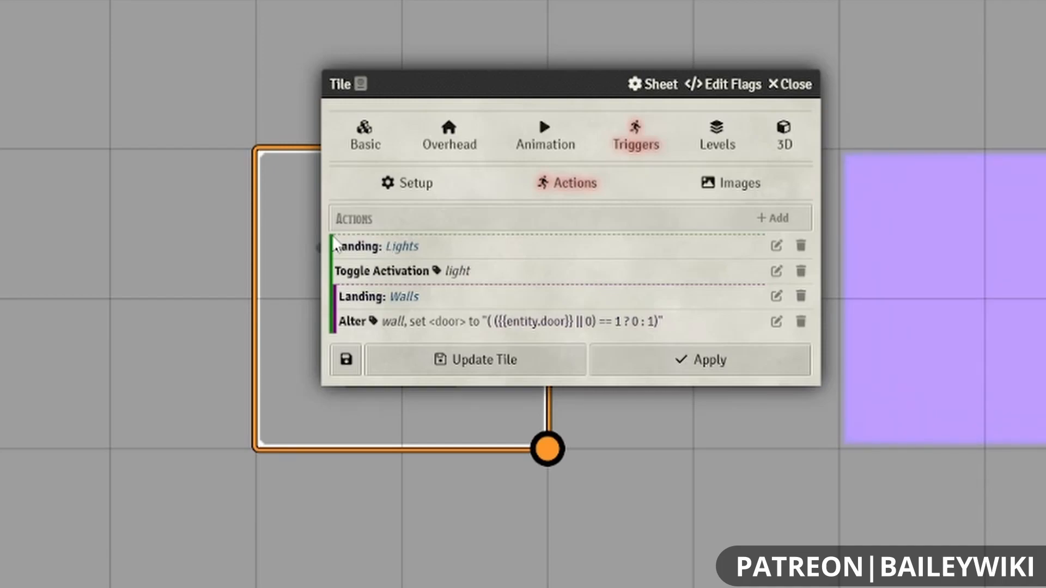
{"action": "mouse_move", "coordinate": [342, 300]}
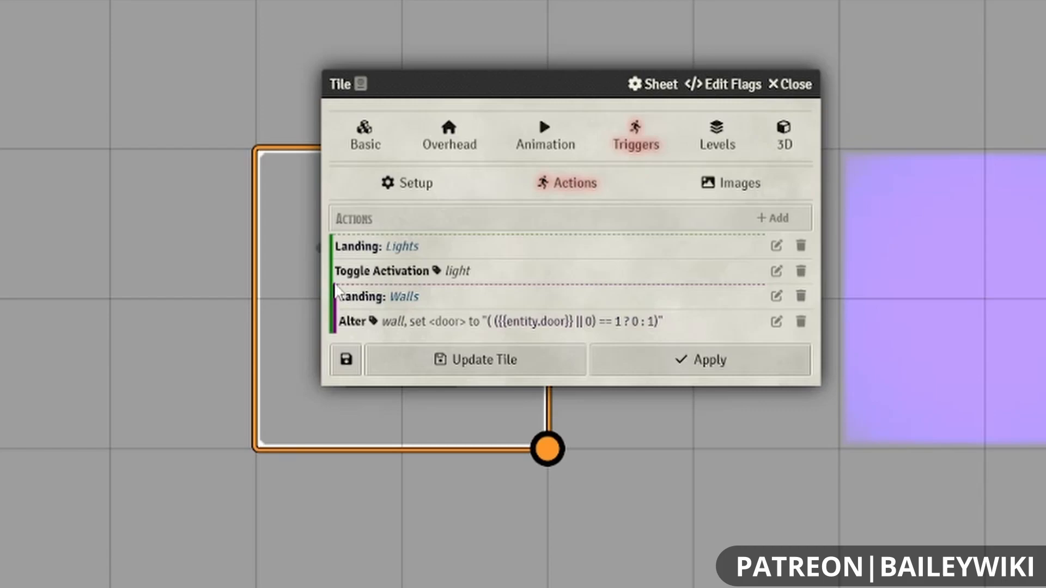
{"action": "mouse_move", "coordinate": [337, 290]}
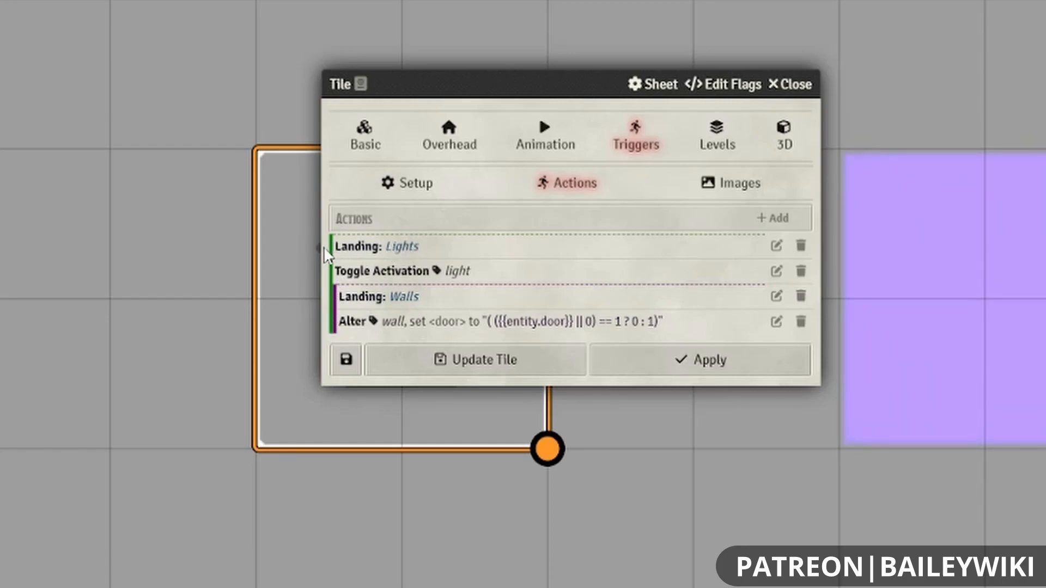
{"action": "mouse_move", "coordinate": [458, 309]}
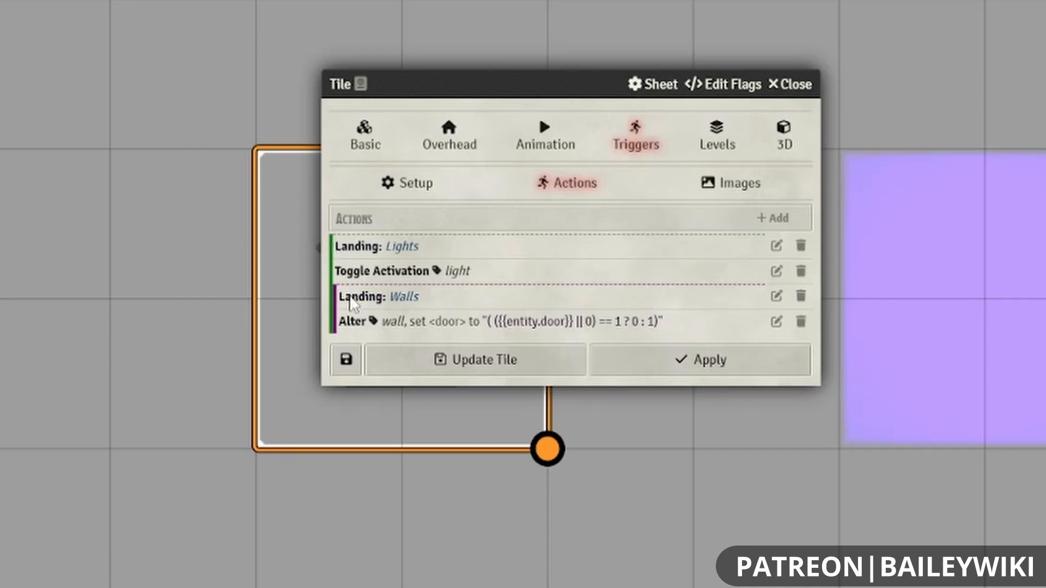
{"action": "mouse_move", "coordinate": [326, 310]}
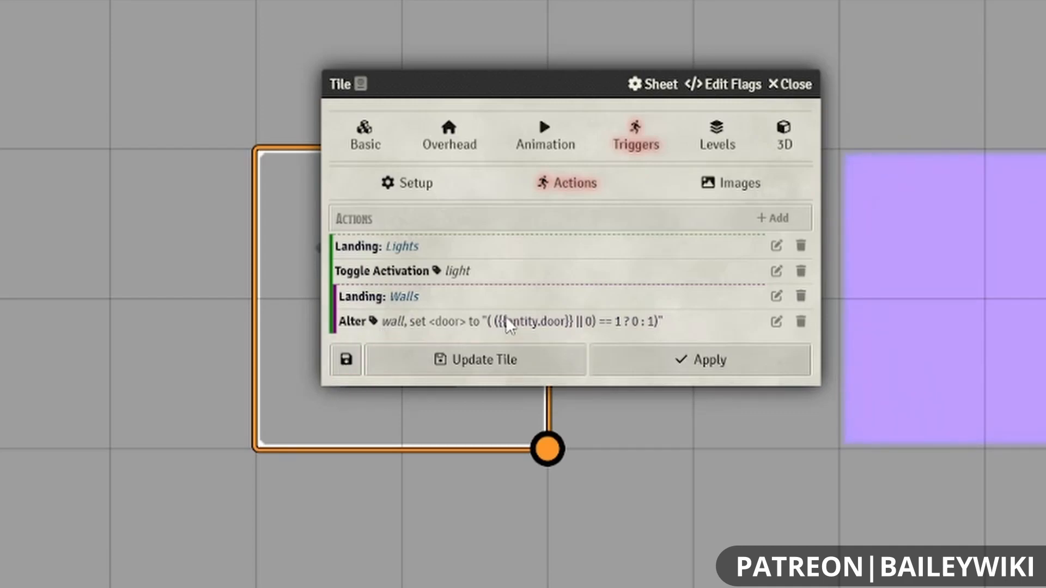
{"action": "mouse_move", "coordinate": [505, 325]}
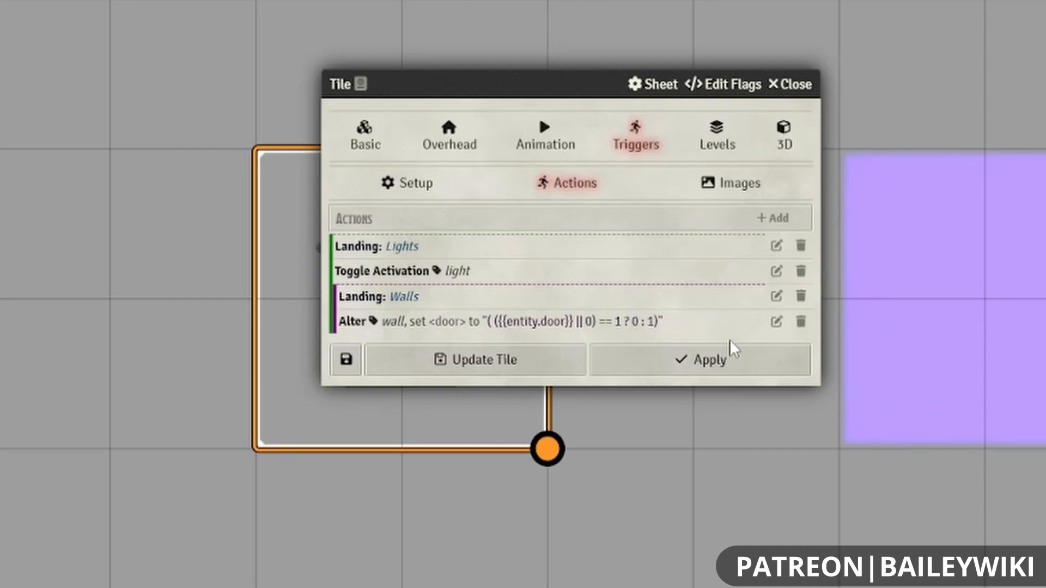
{"action": "mouse_move", "coordinate": [709, 326]}
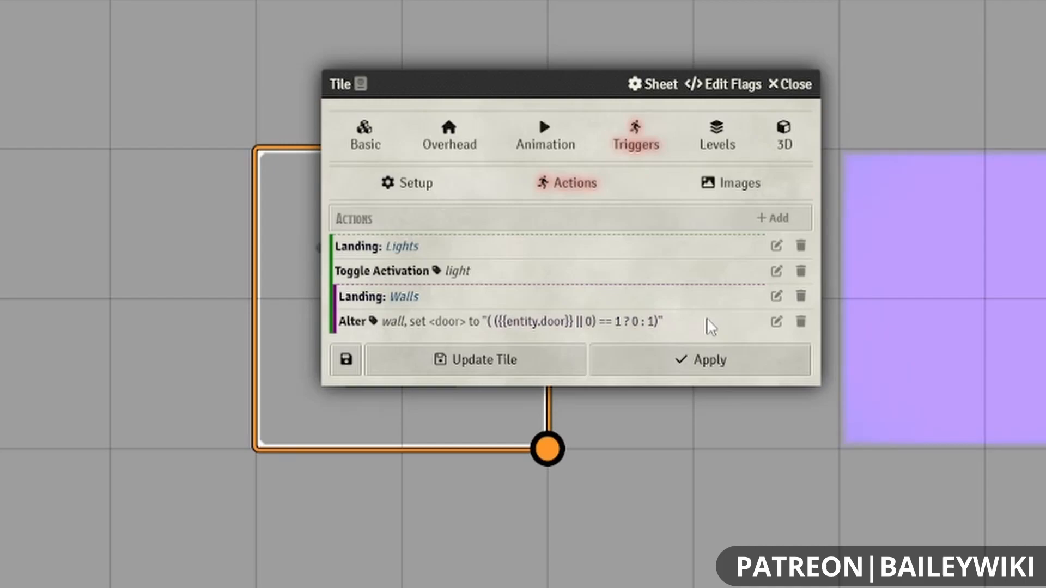
Close the second tile's trigger settings, leaving its Lights and Walls actions unchanged.
{"action": "left_click", "coordinate": [790, 84]}
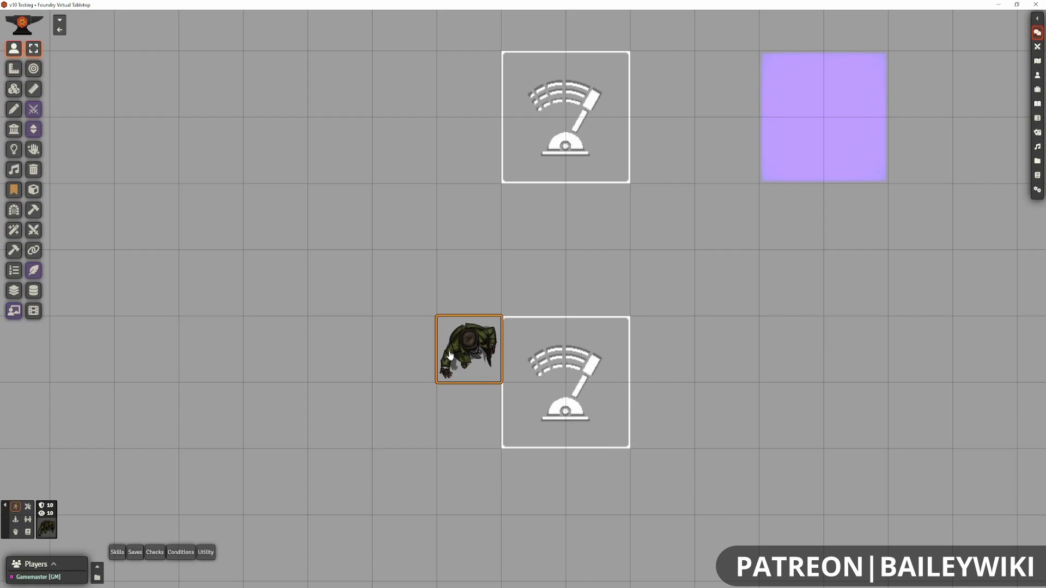
Move the token onto and off the lower lever tile and click it for Entered, Left, Clicked notifications.
{"action": "left_click_drag", "start_coordinate": [469, 349], "coordinate": [534, 349]}
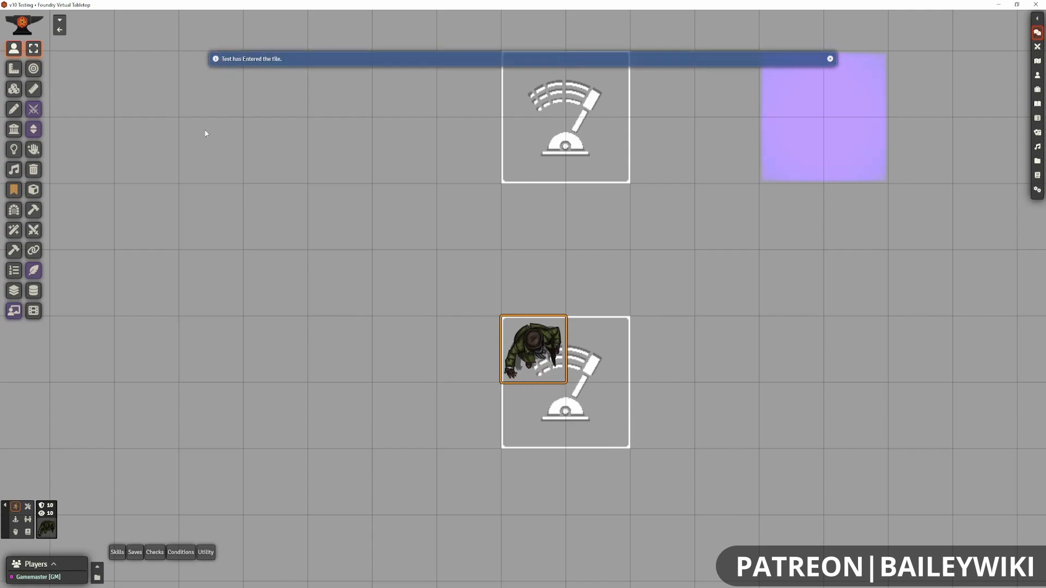
{"action": "mouse_move", "coordinate": [826, 309]}
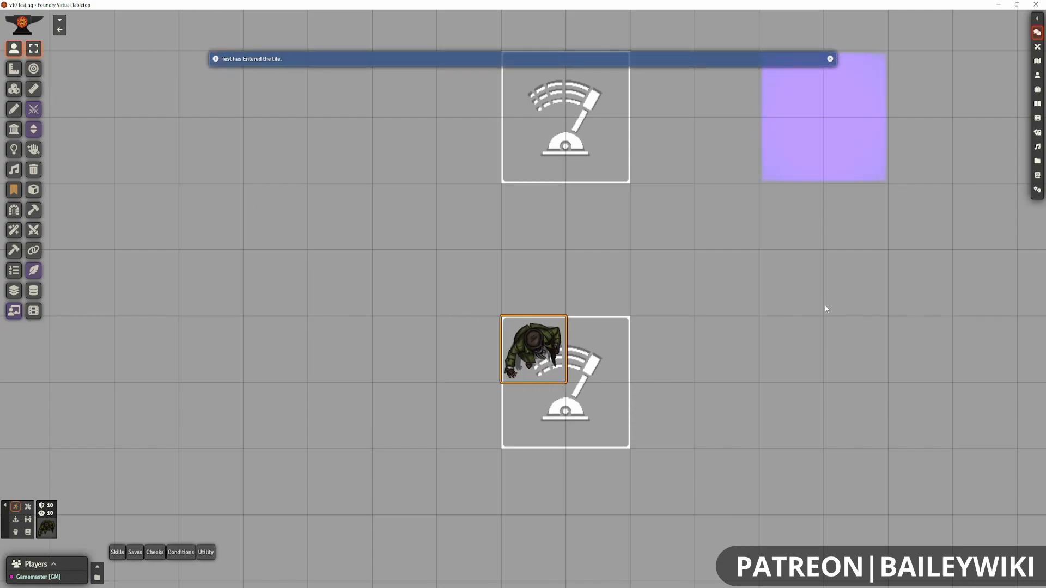
{"action": "left_click_drag", "start_coordinate": [534, 349], "coordinate": [533, 283]}
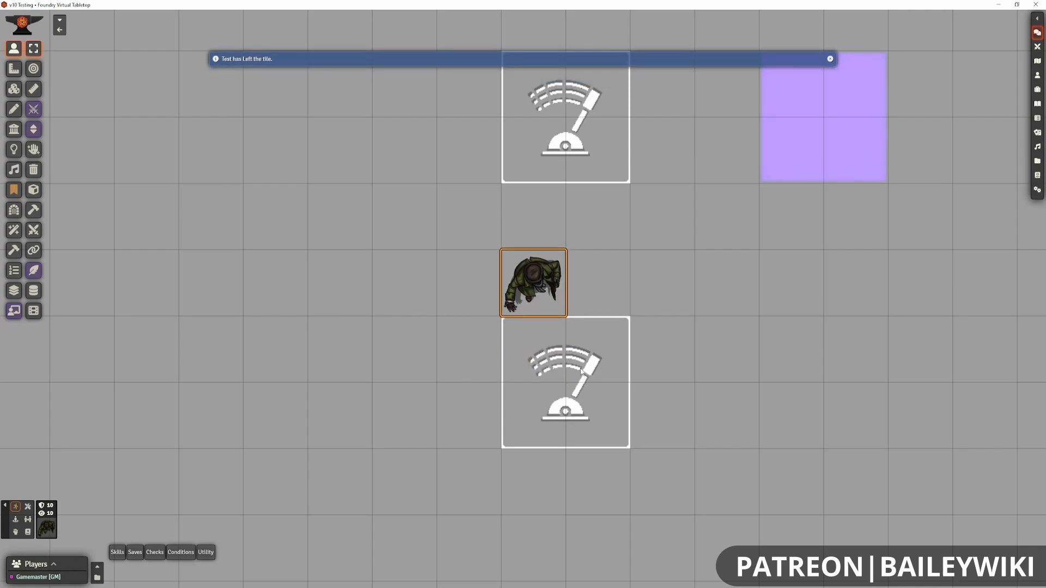
{"action": "left_click", "coordinate": [564, 374]}
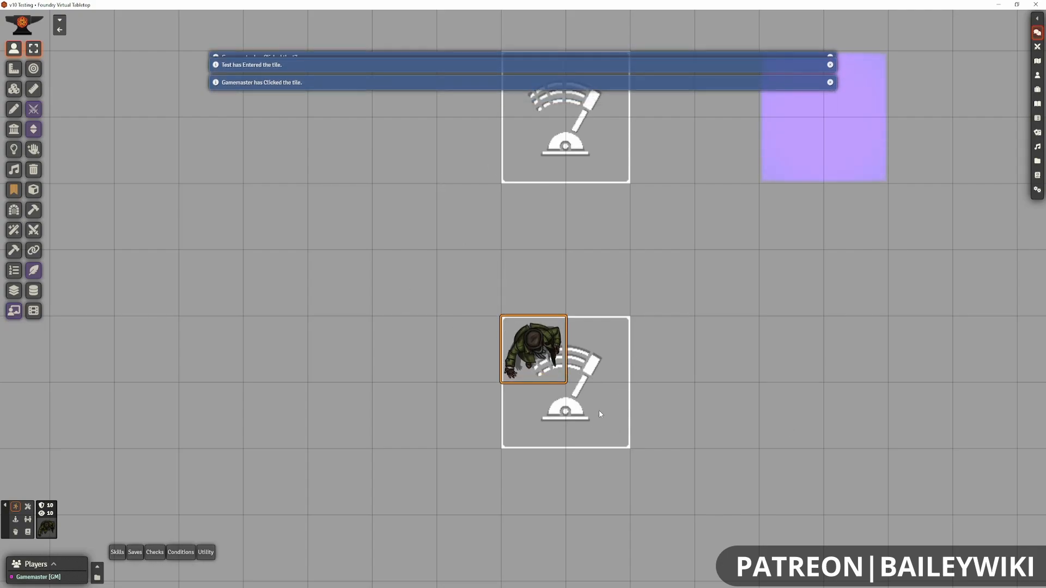
{"action": "left_click_drag", "start_coordinate": [533, 348], "coordinate": [534, 282]}
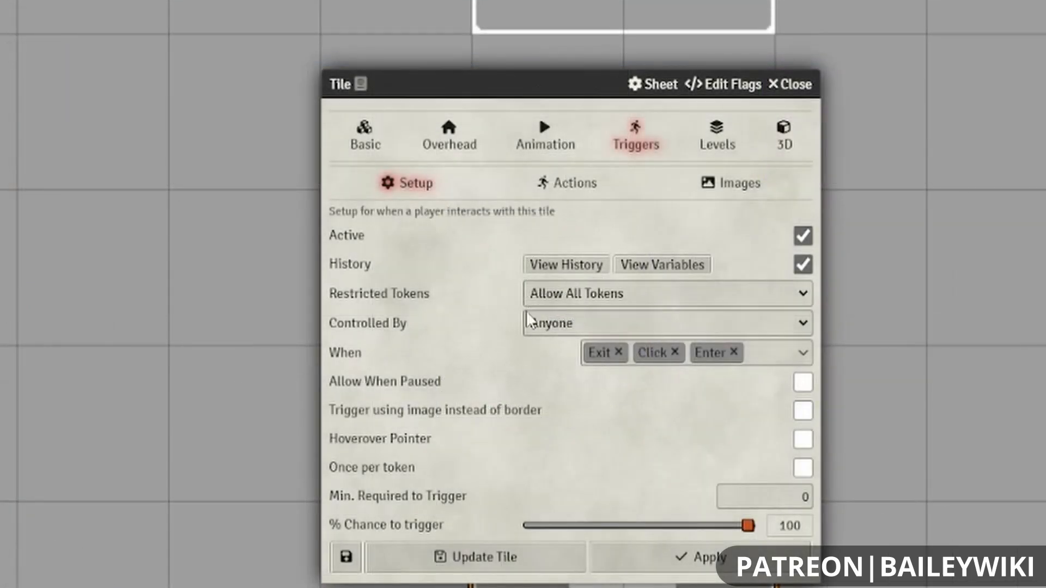
{"action": "mouse_move", "coordinate": [590, 356]}
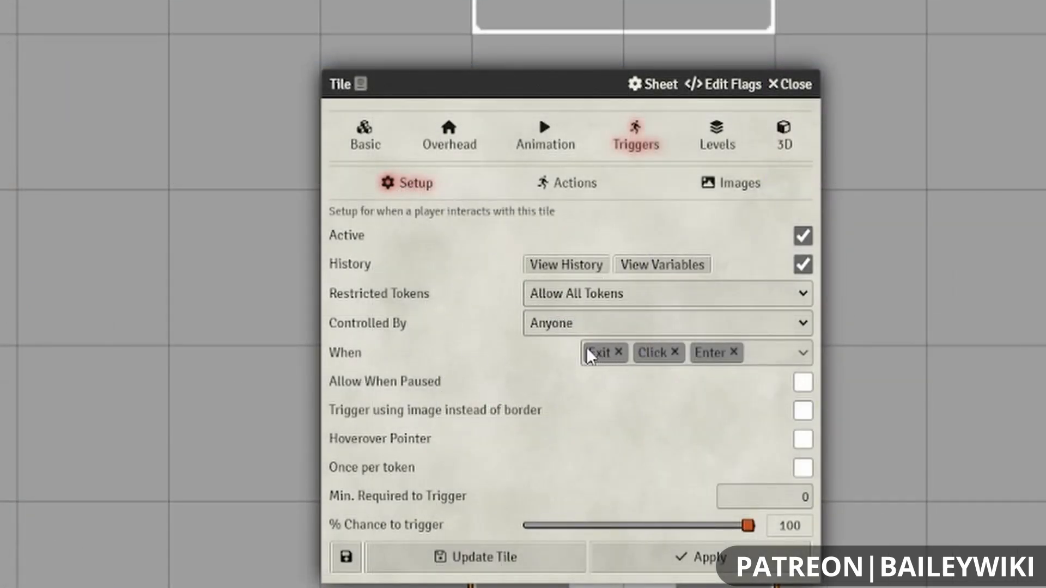
Open the lever tile's Triggers Setup, showing When set to Exit, Click and Enter.
{"action": "left_click", "coordinate": [795, 352]}
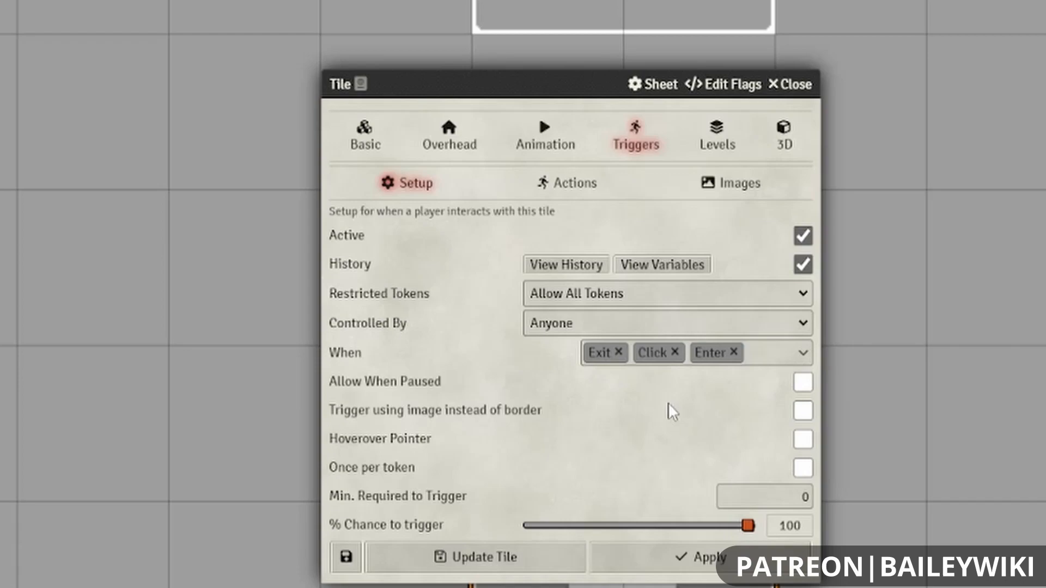
{"action": "left_click", "coordinate": [574, 183]}
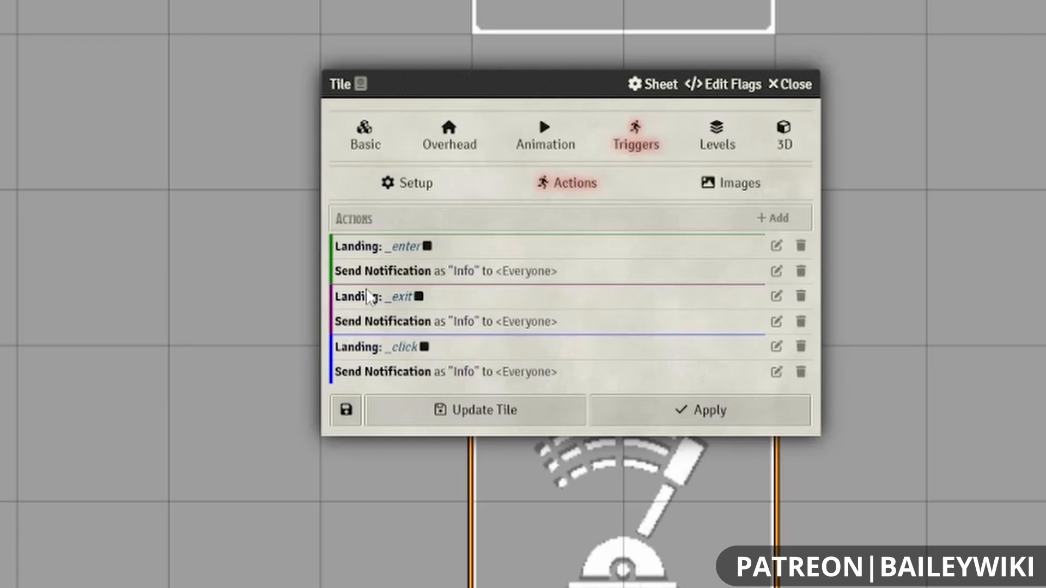
{"action": "mouse_move", "coordinate": [514, 295]}
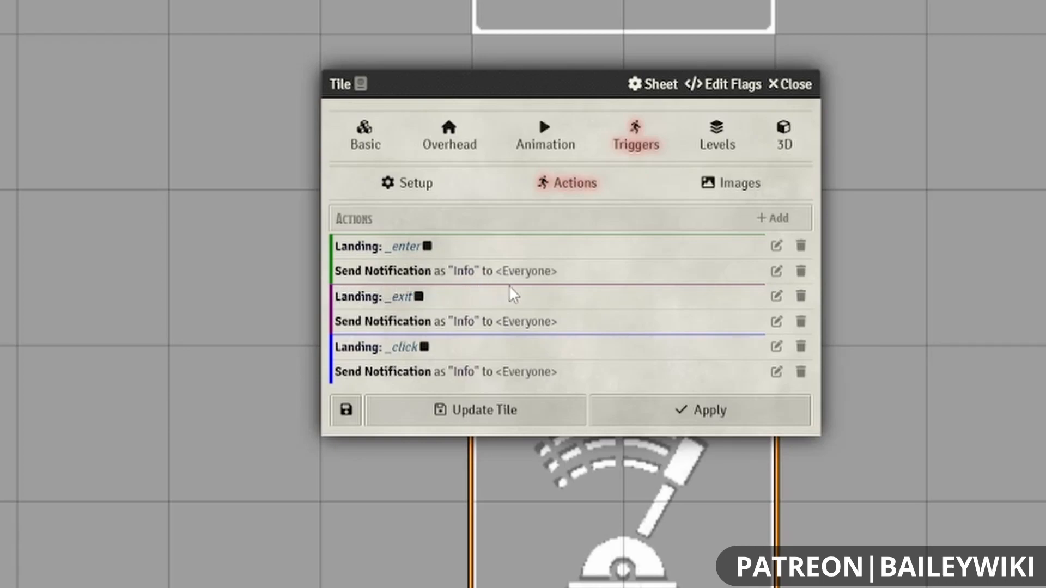
{"action": "mouse_move", "coordinate": [324, 314]}
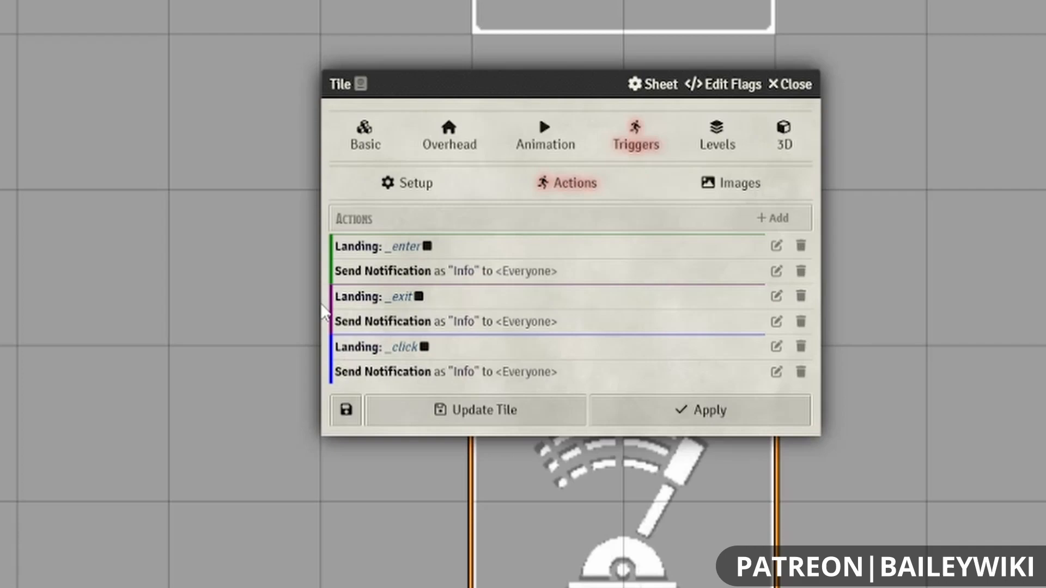
{"action": "mouse_move", "coordinate": [434, 318]}
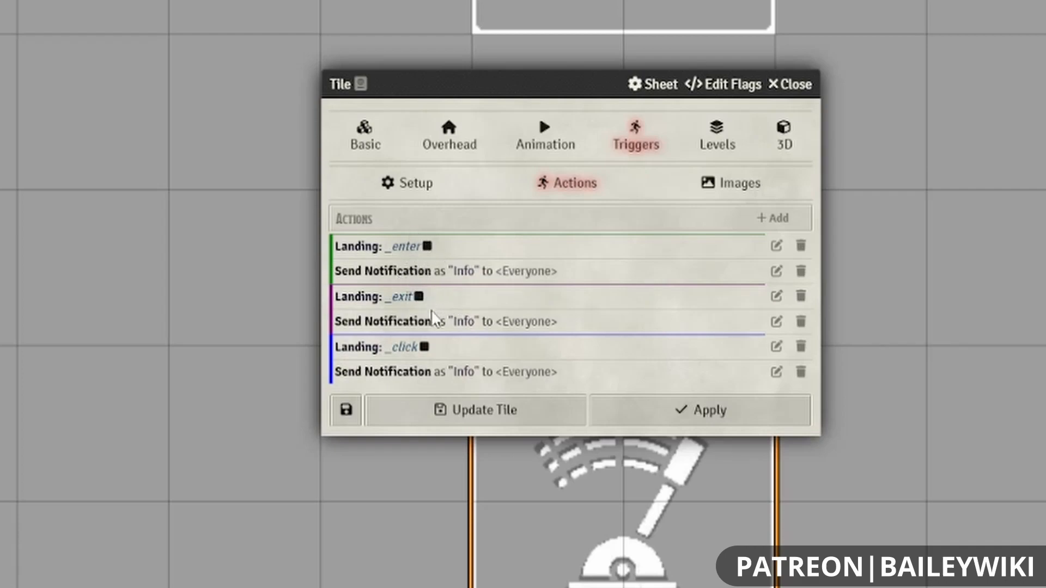
{"action": "mouse_move", "coordinate": [427, 256]}
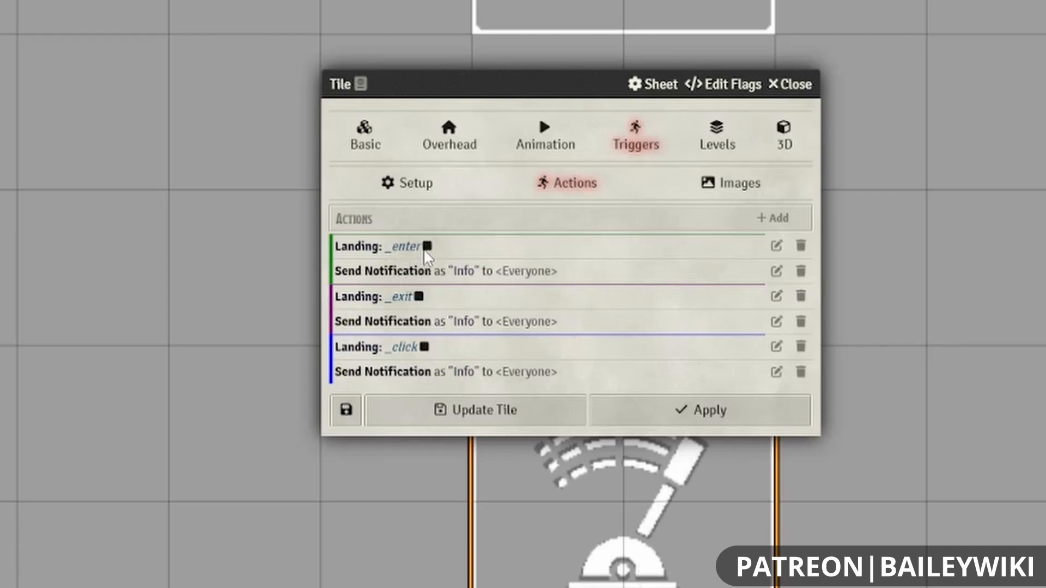
{"action": "mouse_move", "coordinate": [397, 255]}
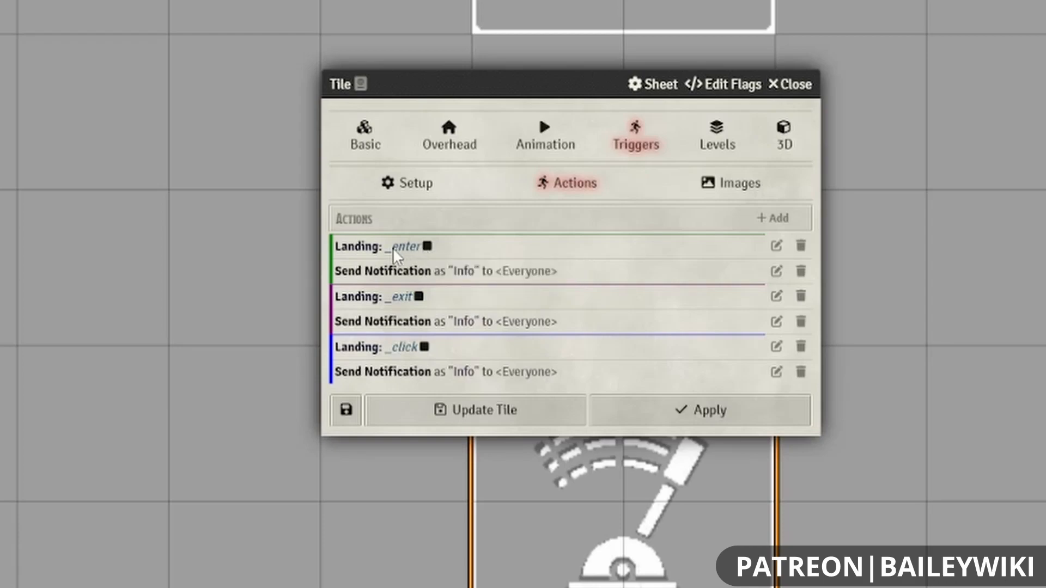
{"action": "mouse_move", "coordinate": [454, 279]}
{"action": "type", "text": "_en"}
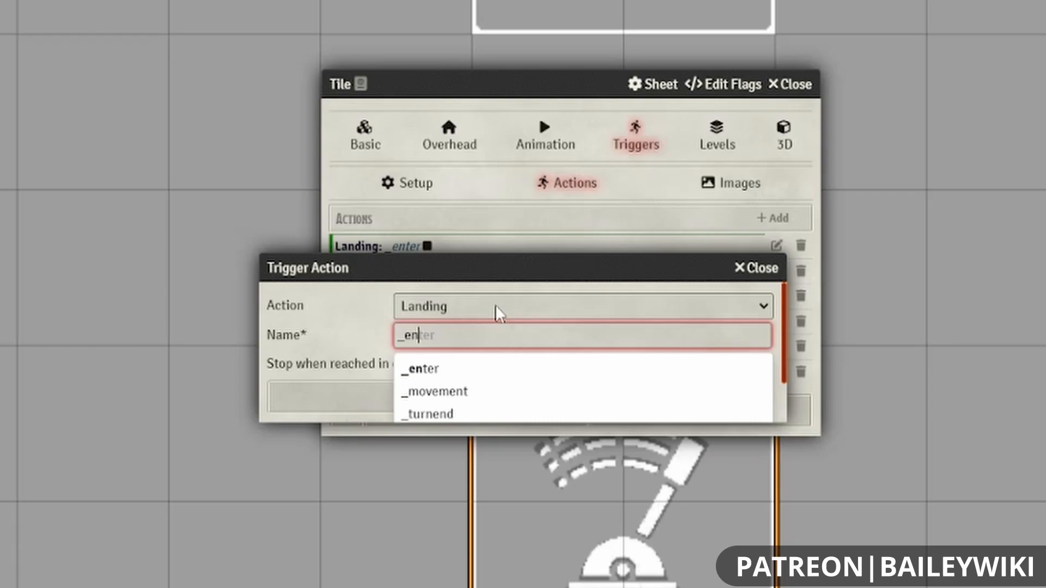
Type _exit in the landing editor, dismiss it without saving, and reopen an action.
{"action": "type", "text": "_exit"}
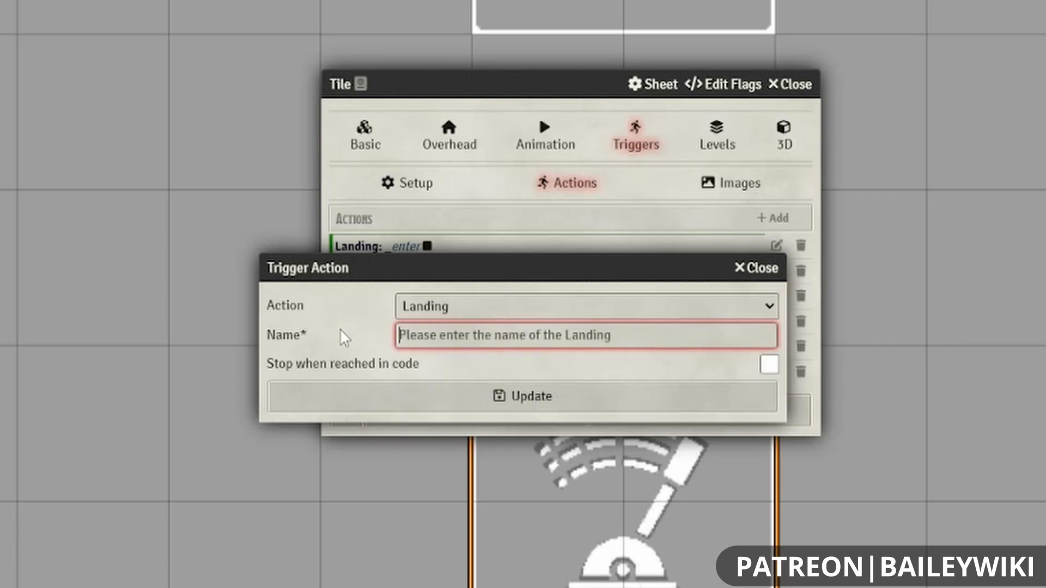
{"action": "left_click", "coordinate": [756, 267]}
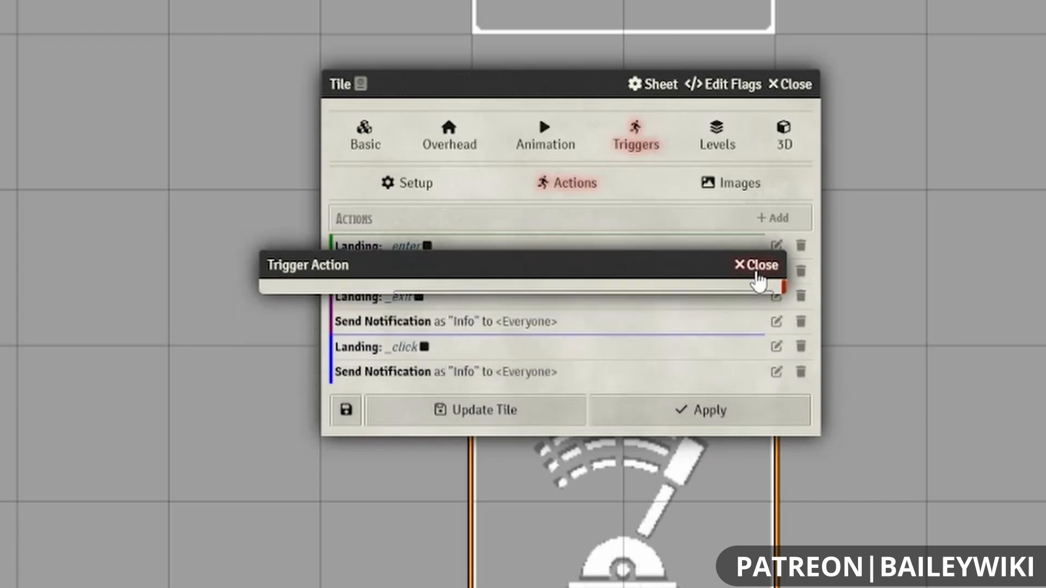
{"action": "left_click", "coordinate": [753, 265]}
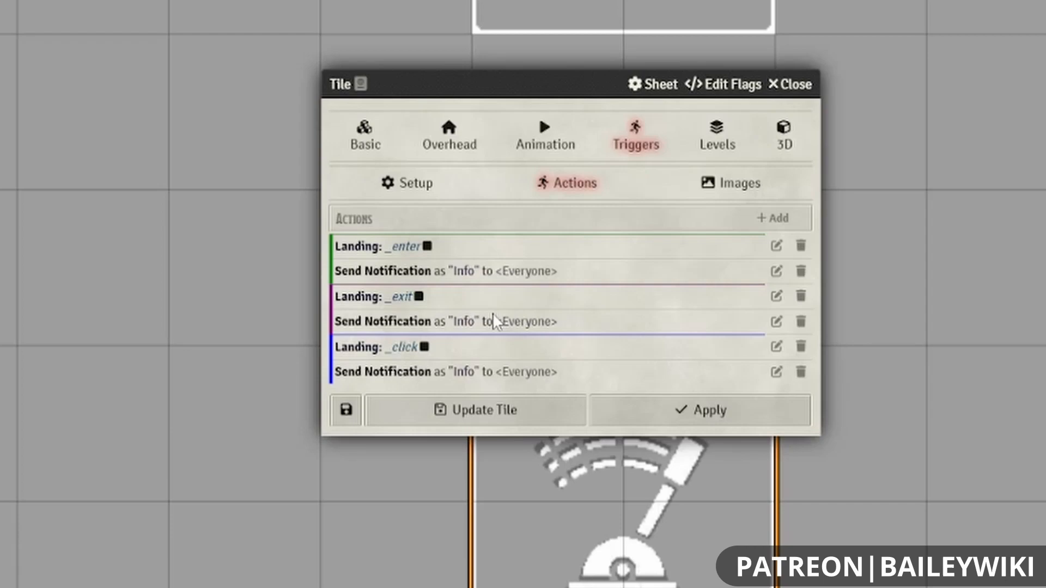
{"action": "mouse_move", "coordinate": [420, 207]}
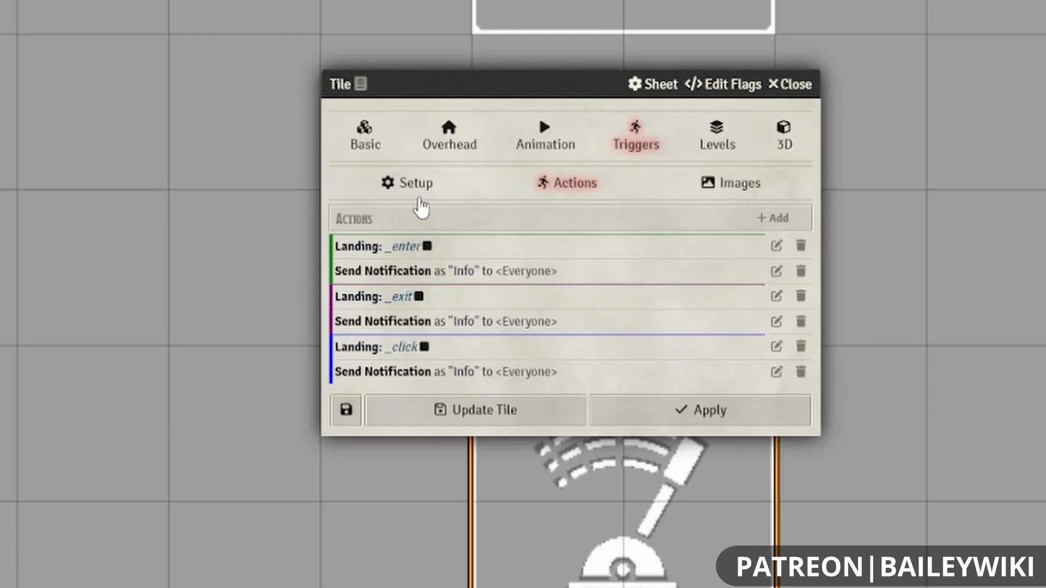
{"action": "mouse_move", "coordinate": [529, 229]}
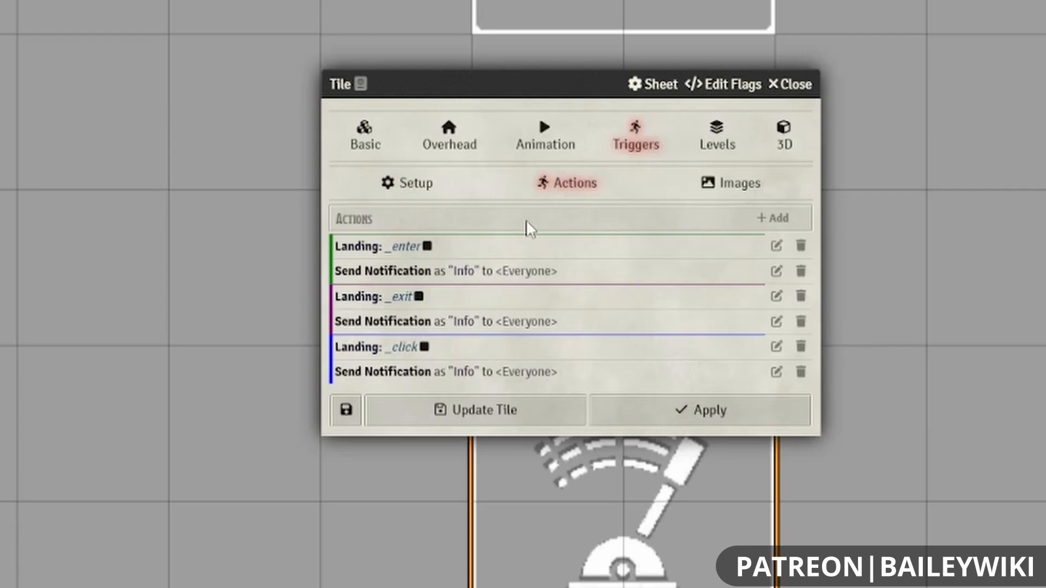
{"action": "mouse_move", "coordinate": [464, 353]}
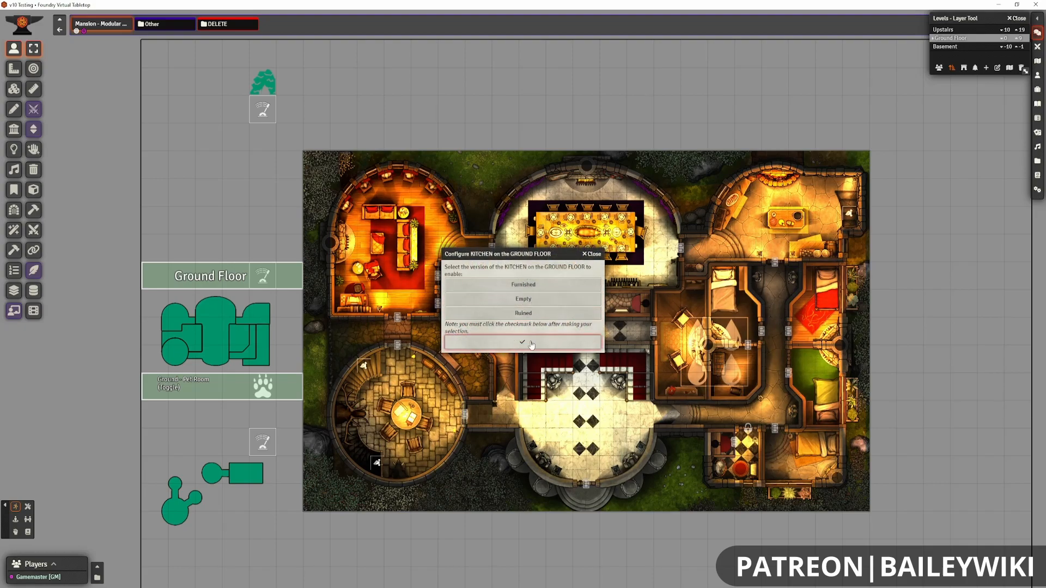
Confirm the kitchen version prompt to apply a new ground-floor kitchen version.
{"action": "left_click", "coordinate": [523, 342]}
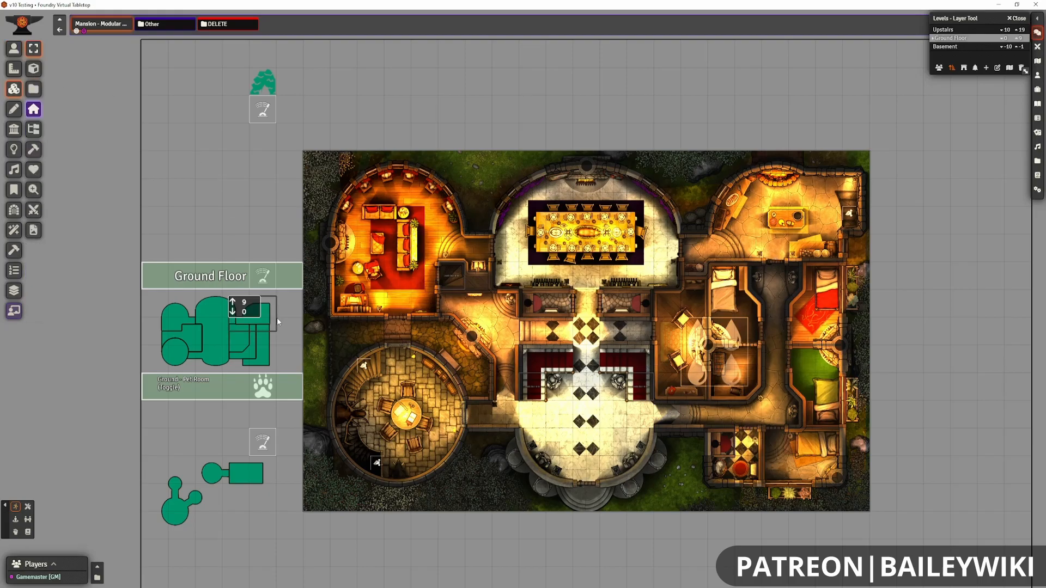
Open the kitchen tile's Triggers Actions and scroll through its dialog, Furnished and Empty landings.
{"action": "double_click", "coordinate": [247, 327]}
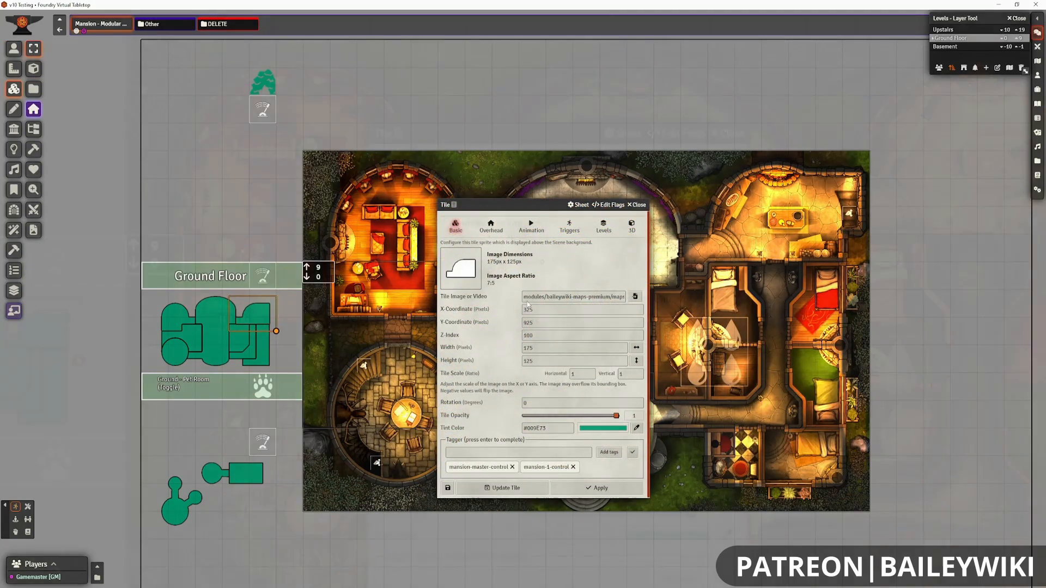
{"action": "left_click", "coordinate": [569, 226]}
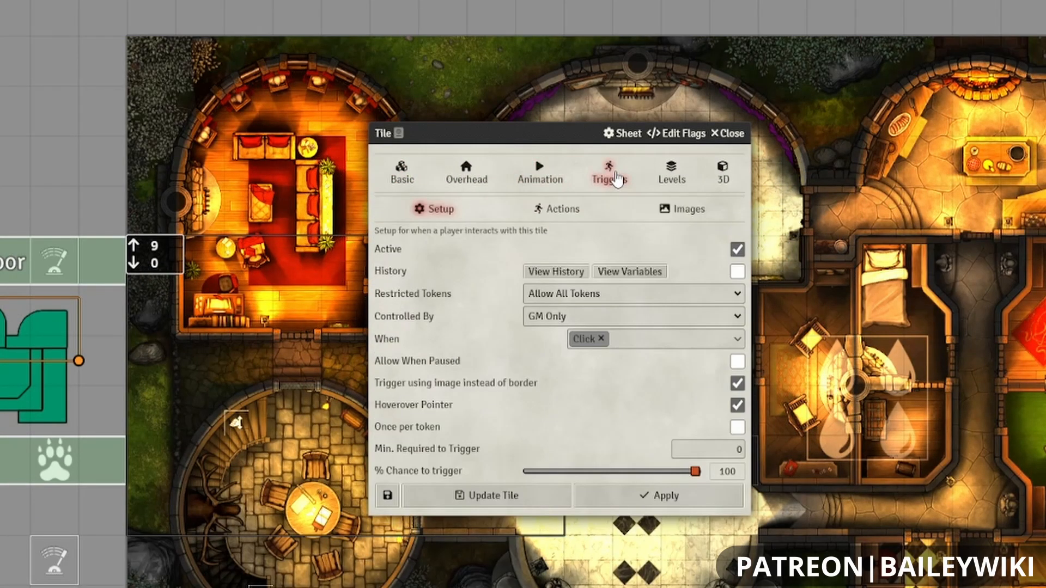
{"action": "left_click", "coordinate": [562, 209]}
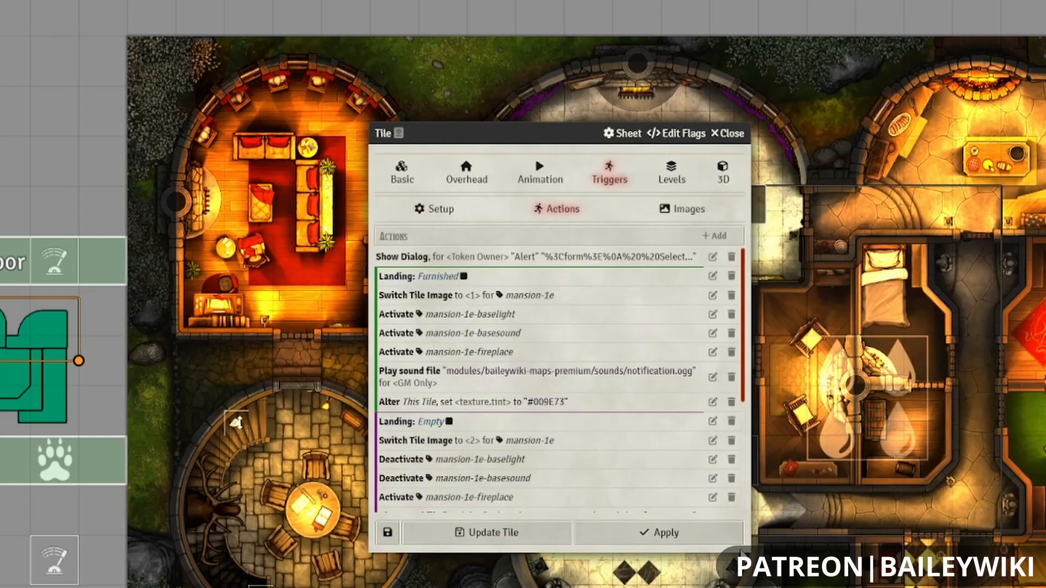
{"action": "scroll", "scroll_direction": "down", "scroll_amount": 3}
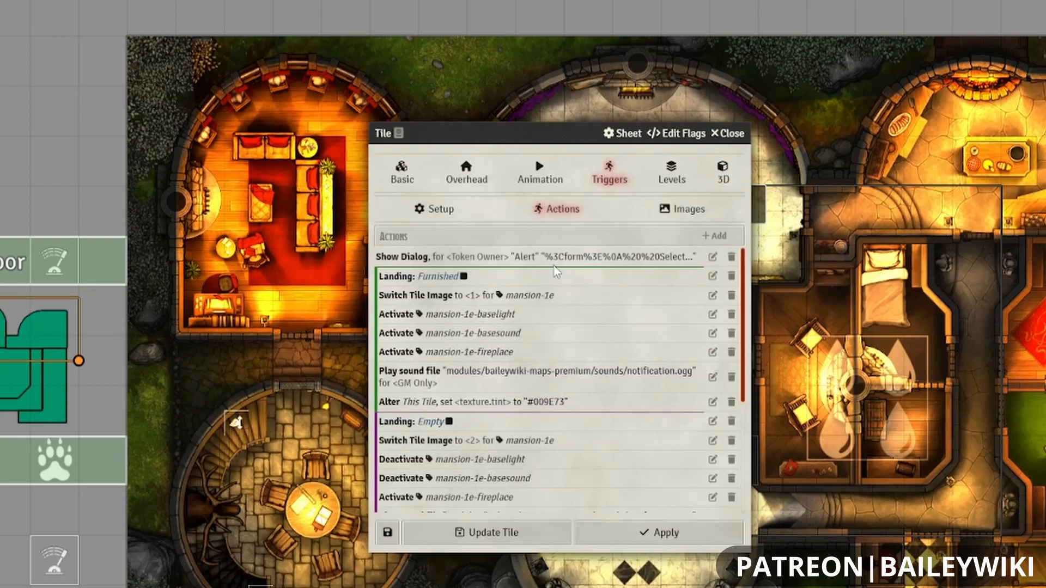
{"action": "mouse_move", "coordinate": [437, 283]}
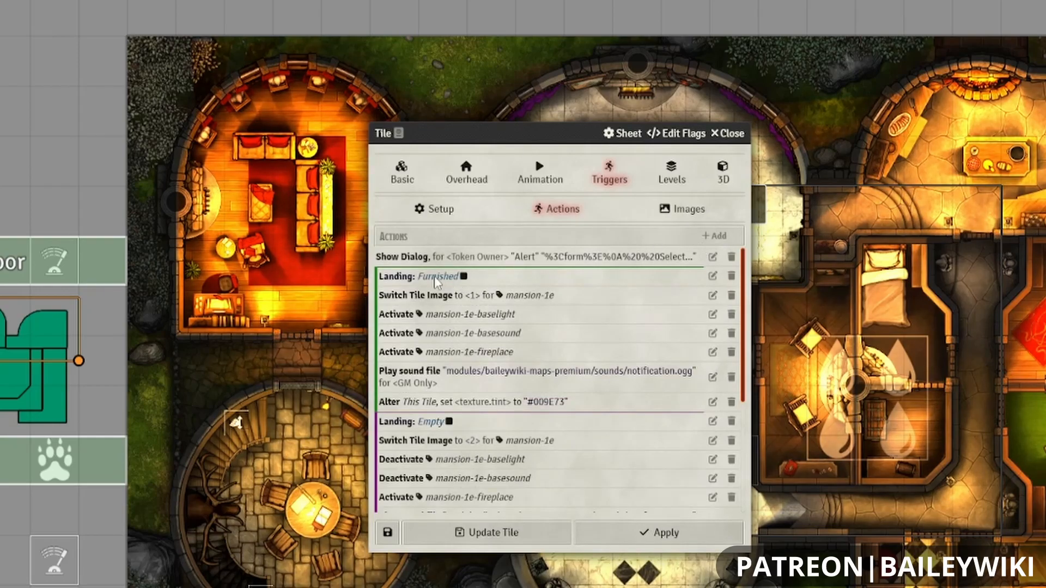
{"action": "scroll", "scroll_direction": "down", "scroll_amount": 3}
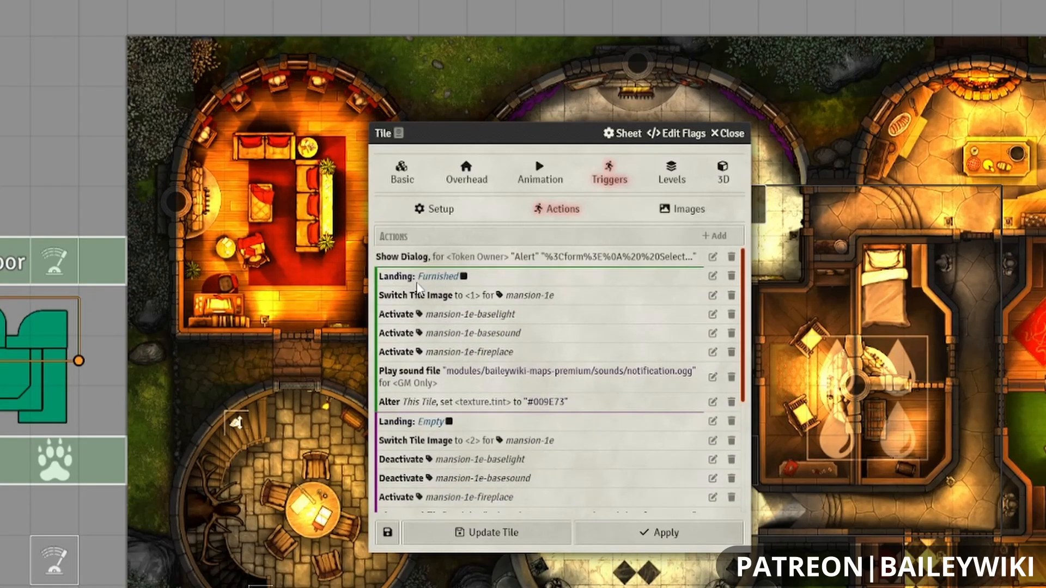
{"action": "mouse_move", "coordinate": [462, 276]}
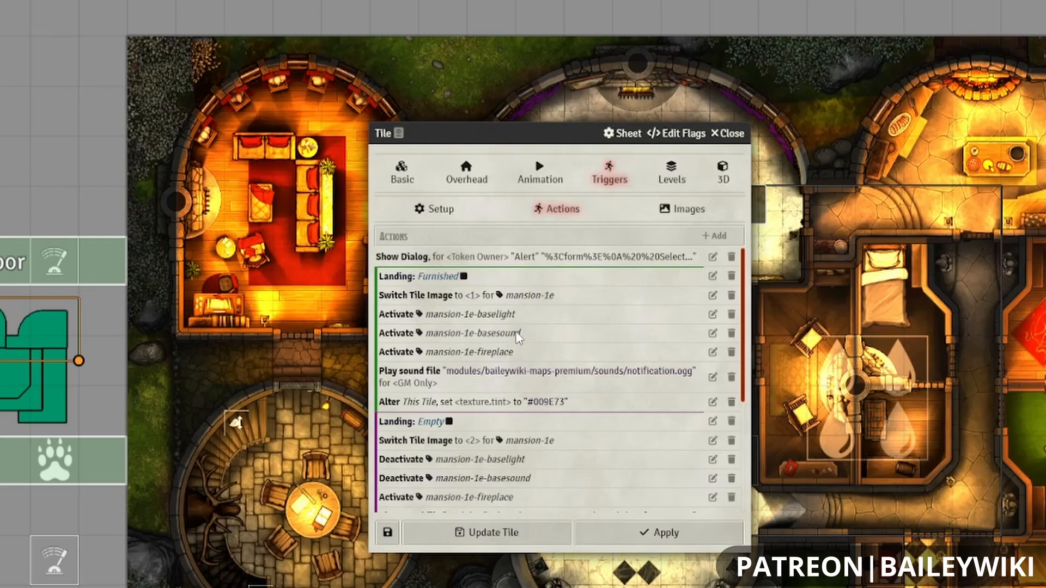
{"action": "scroll", "scroll_direction": "down", "scroll_amount": 3}
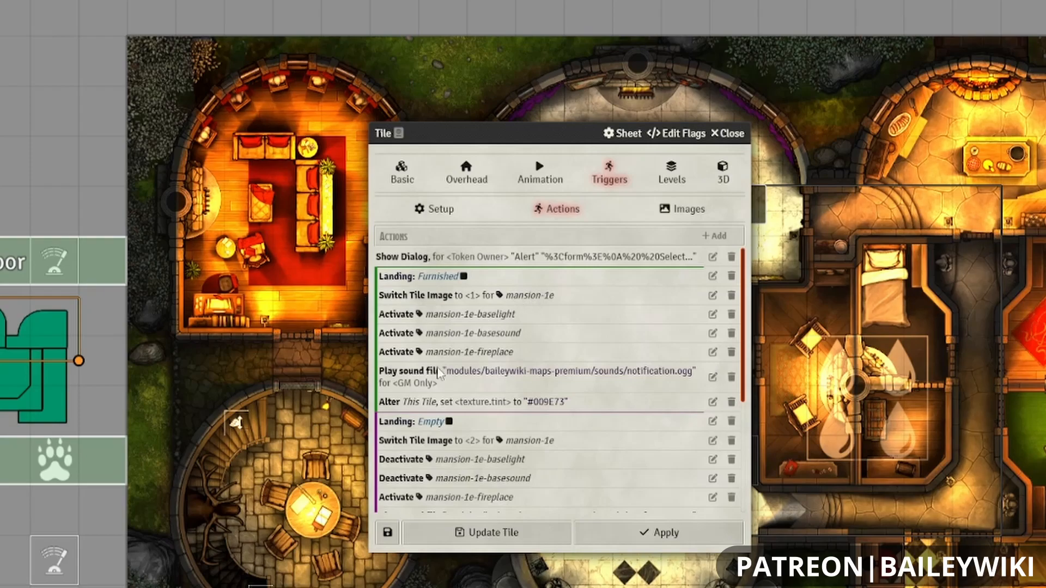
{"action": "scroll", "scroll_direction": "down", "scroll_amount": 3}
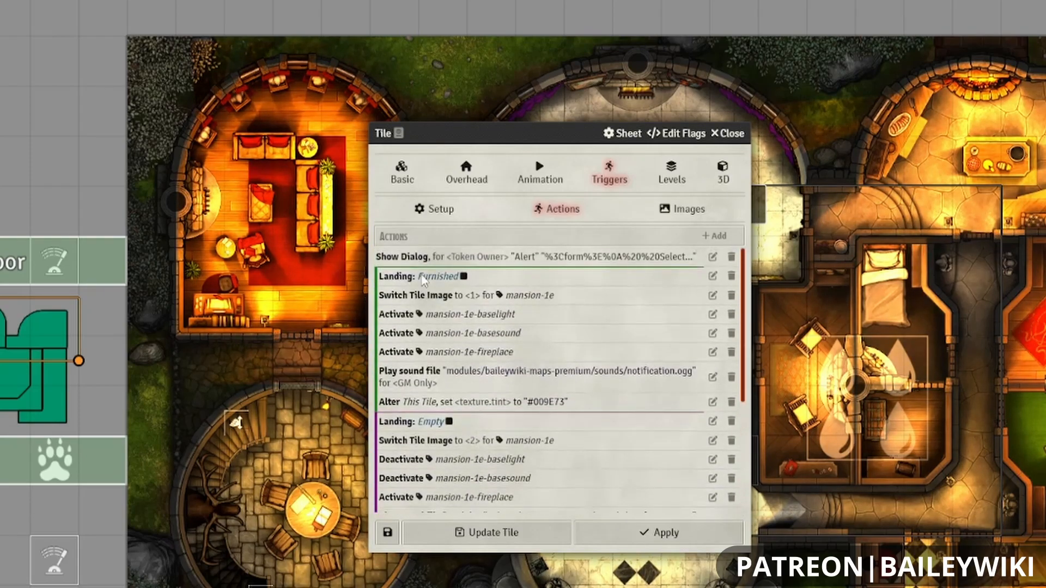
{"action": "scroll", "scroll_direction": "down", "scroll_amount": 3}
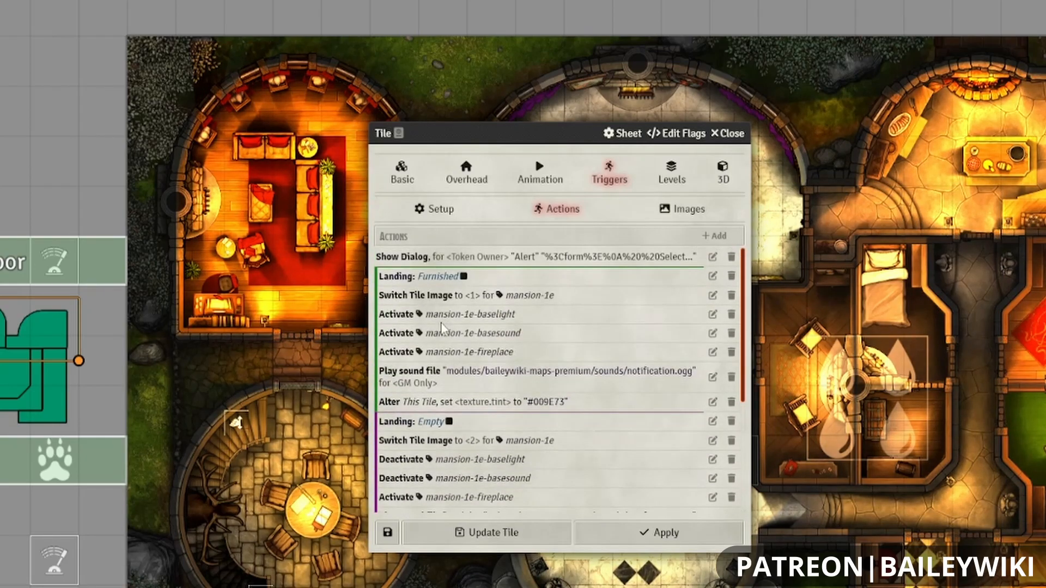
{"action": "scroll", "scroll_direction": "down", "scroll_amount": 3}
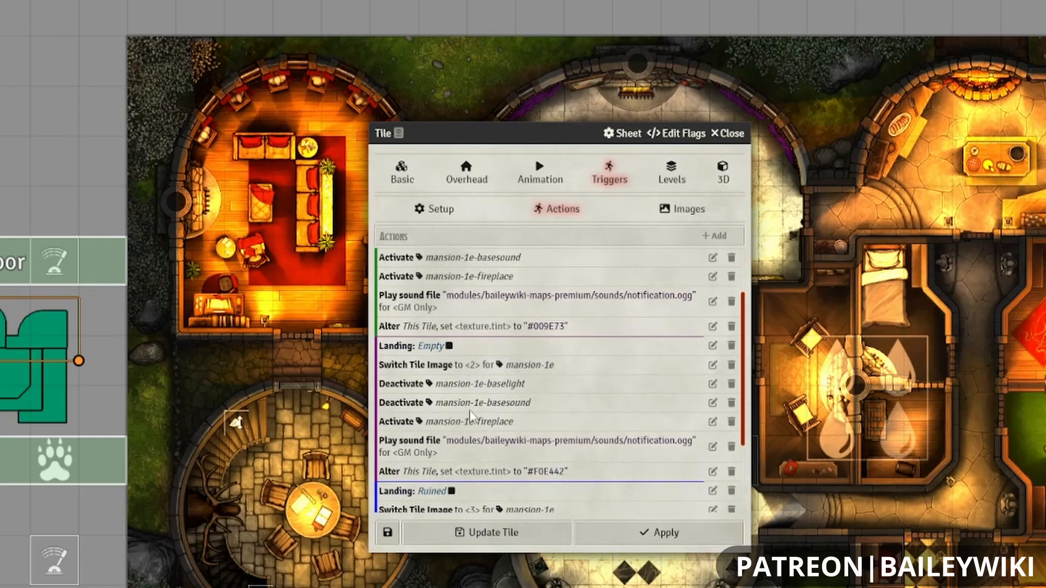
{"action": "scroll", "scroll_direction": "down", "scroll_amount": 3}
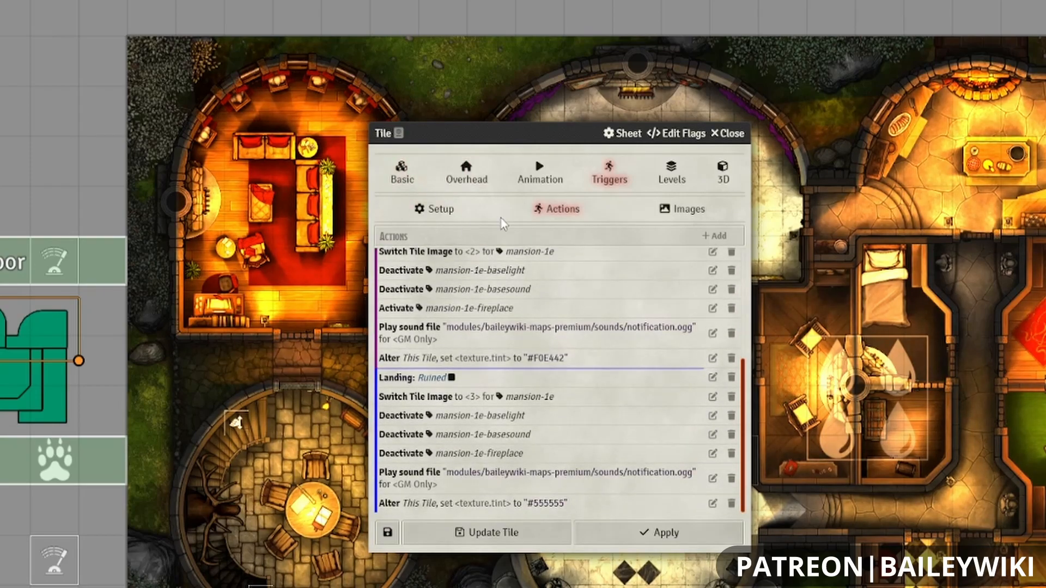
{"action": "mouse_move", "coordinate": [386, 486]}
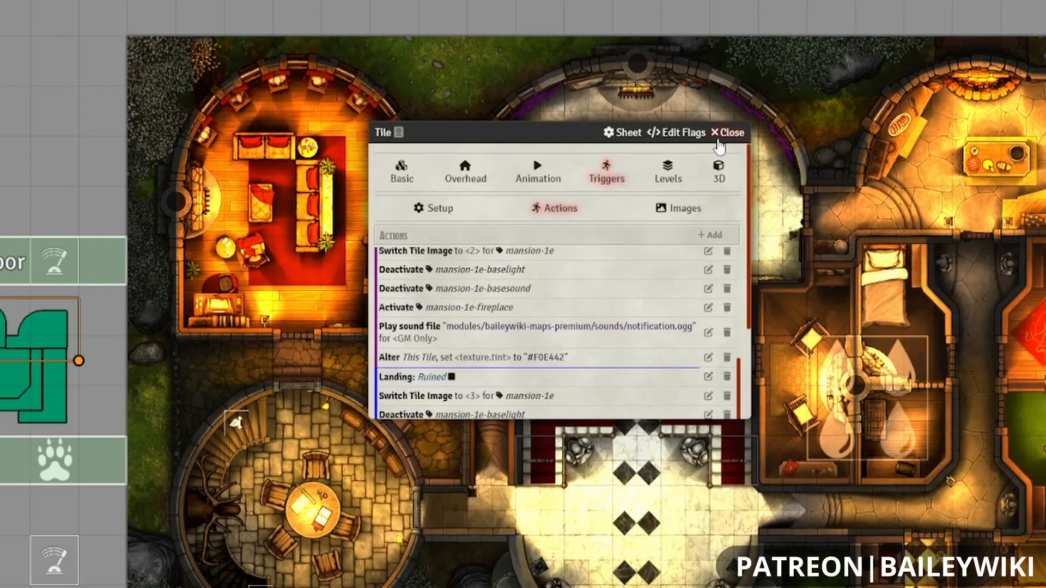
Close the first room tile, review the second room tile's trigger actions, then close it.
{"action": "left_click", "coordinate": [401, 170]}
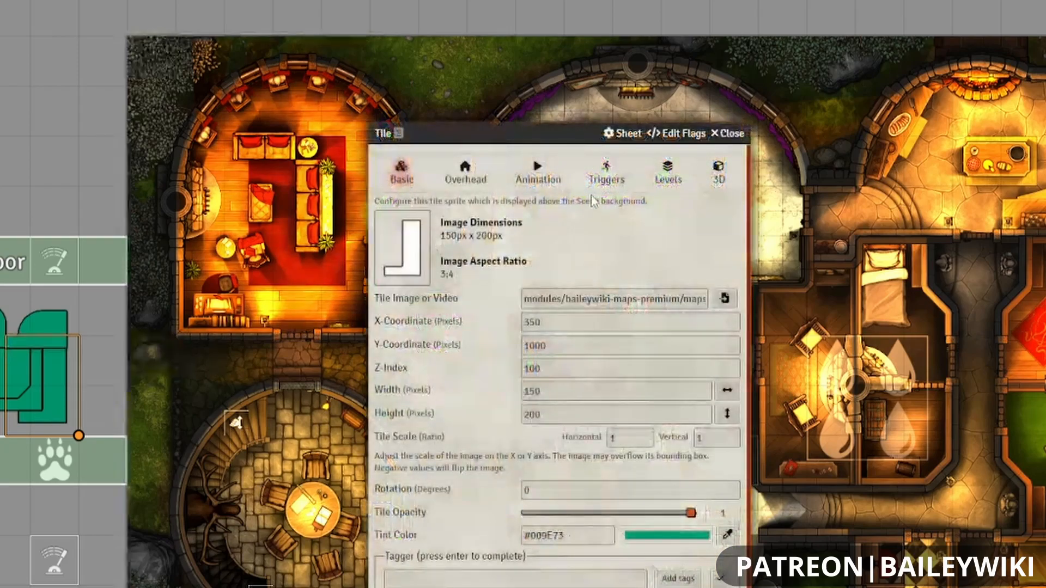
{"action": "left_click", "coordinate": [608, 172]}
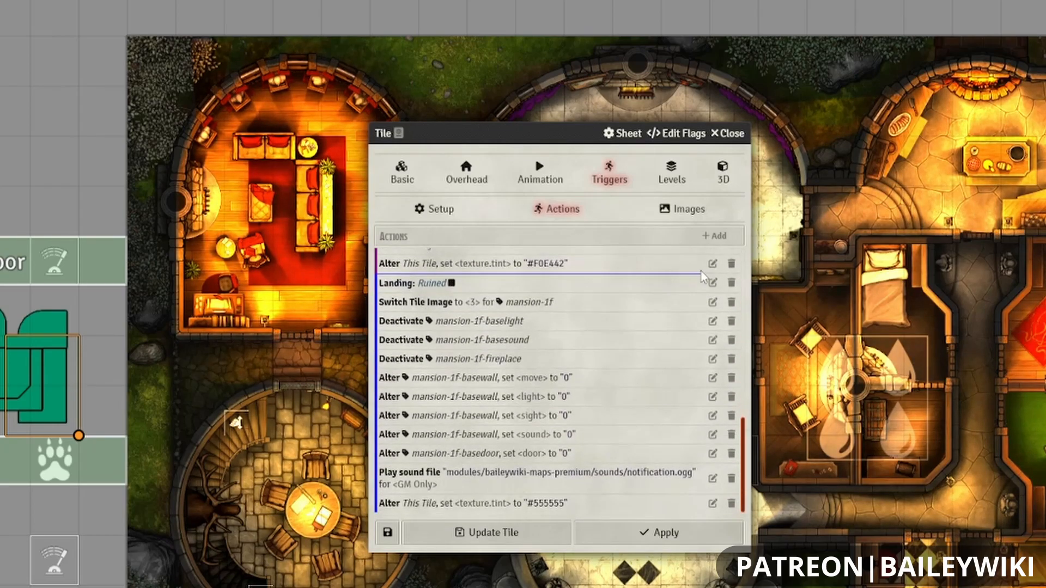
{"action": "left_click", "coordinate": [727, 133]}
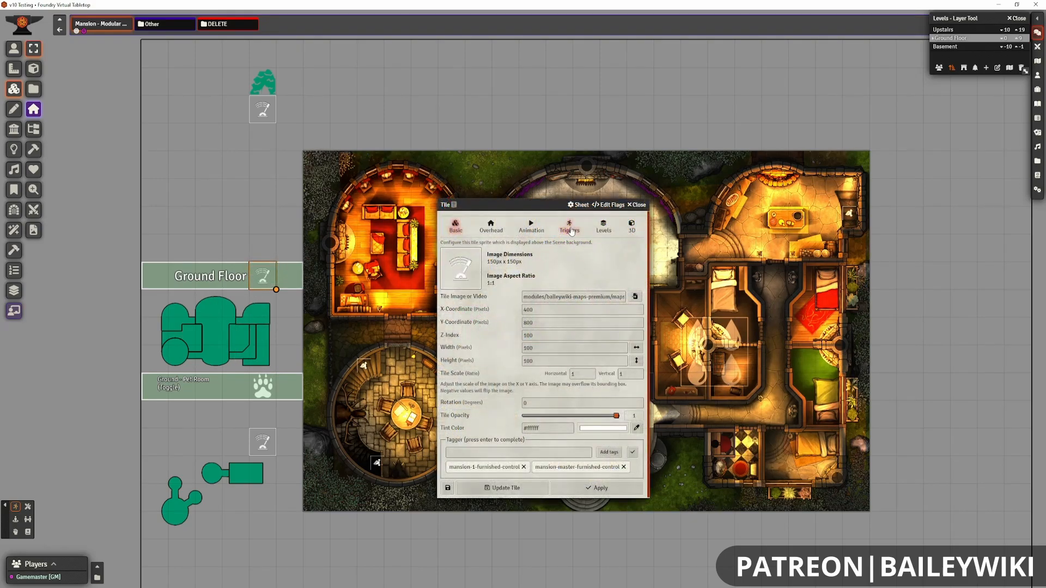
Review the Ground Floor control tile's Trigger Tile landings, then close its settings.
{"action": "left_click", "coordinate": [569, 227]}
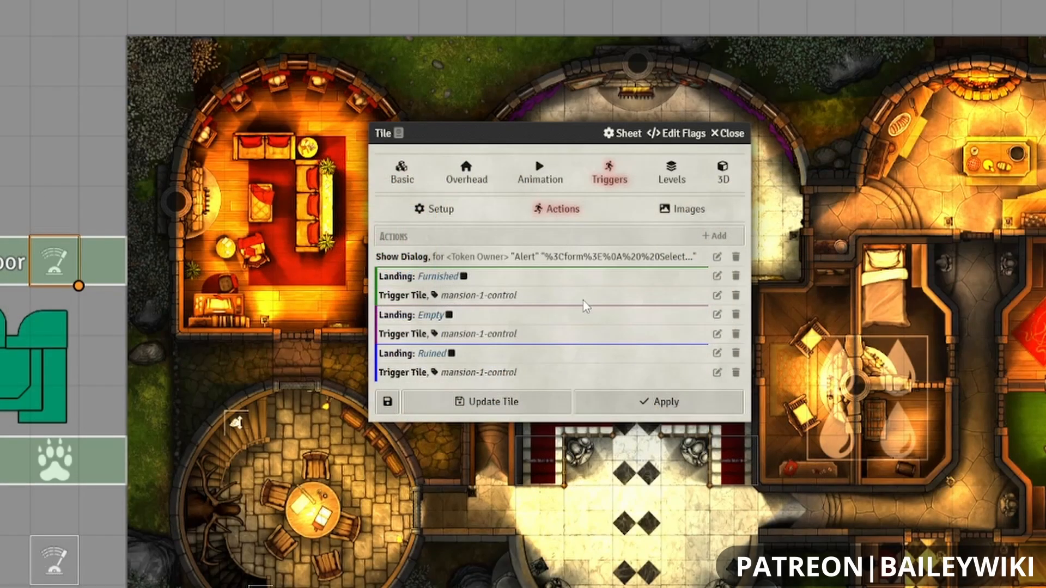
{"action": "mouse_move", "coordinate": [509, 230]}
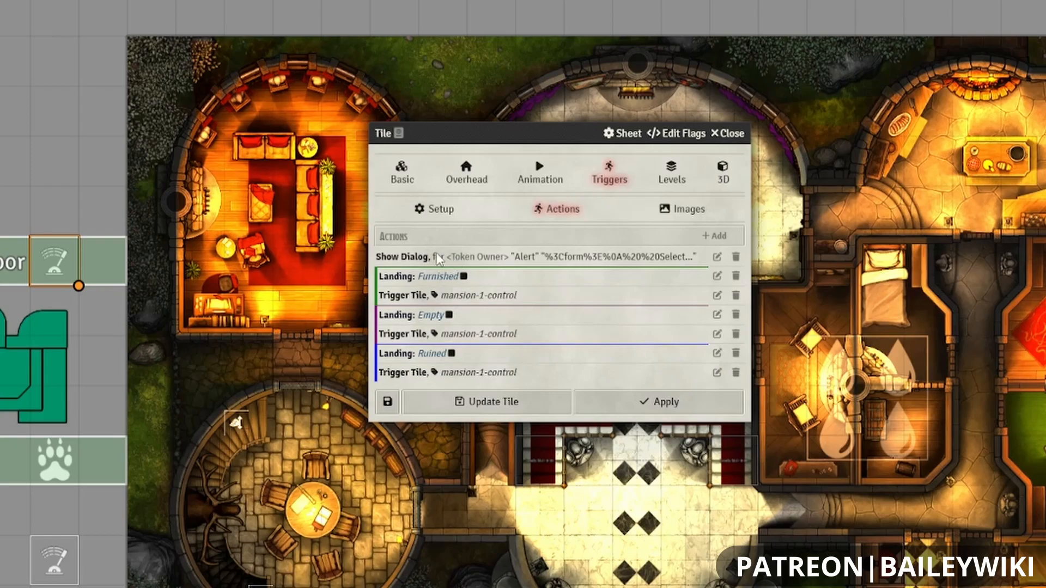
{"action": "left_click", "coordinate": [725, 133]}
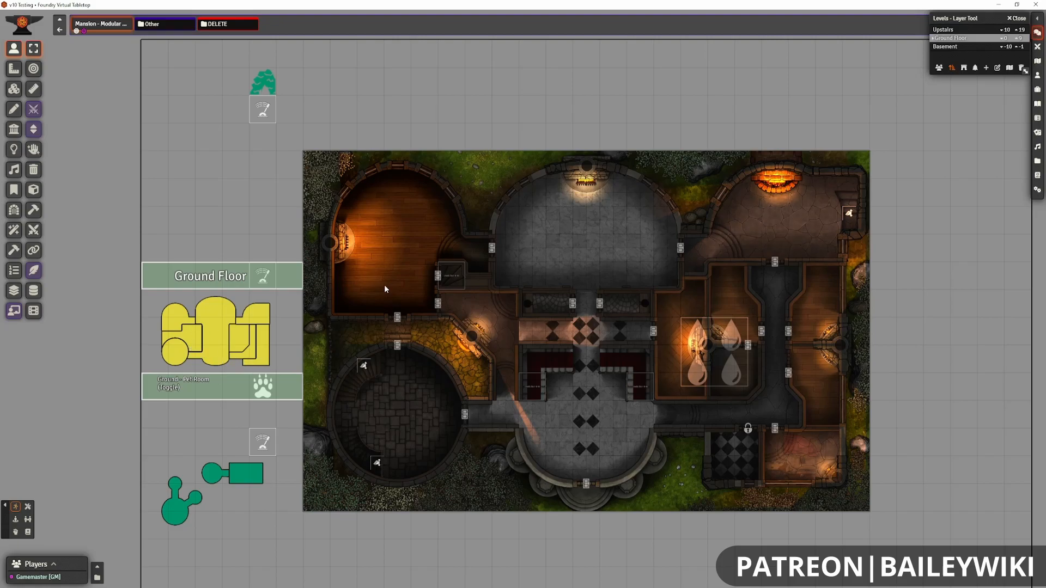
{"action": "mouse_move", "coordinate": [507, 302]}
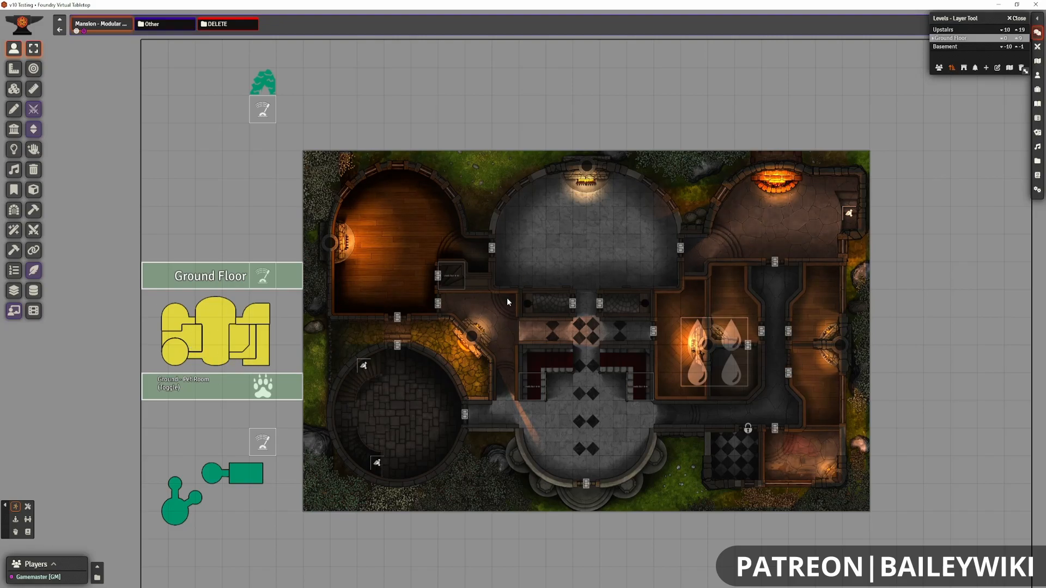
Open the Ground Floor's Furnished Trigger Tile action, with a room tile's config beside it.
{"action": "left_click", "coordinate": [13, 89]}
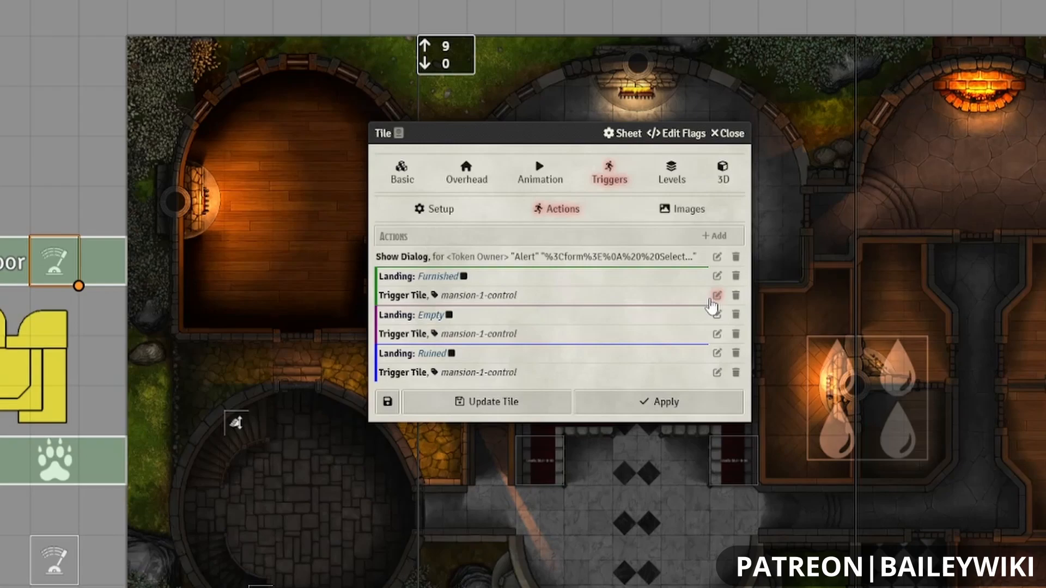
{"action": "left_click", "coordinate": [716, 295]}
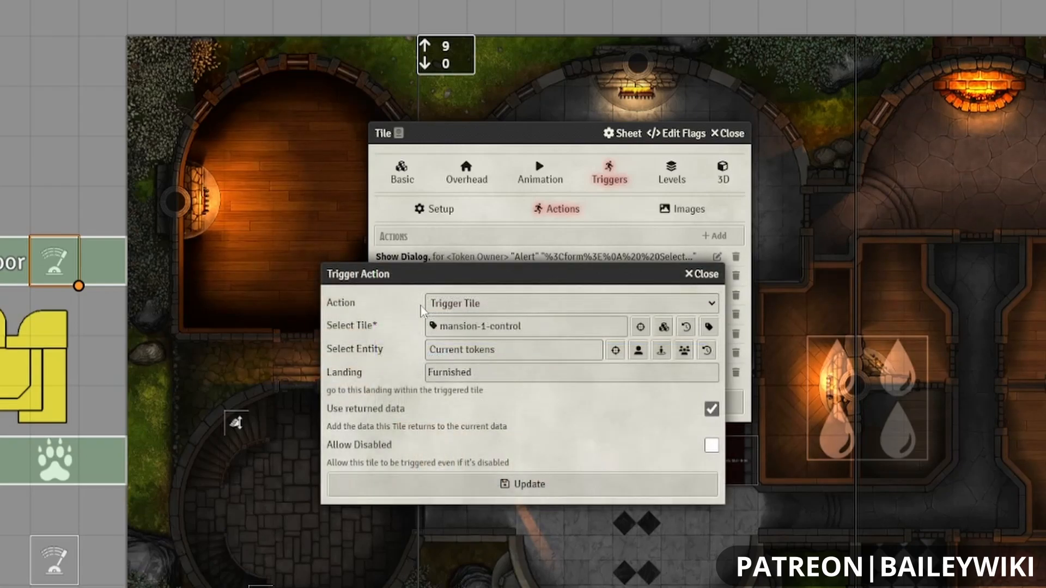
{"action": "mouse_move", "coordinate": [516, 340]}
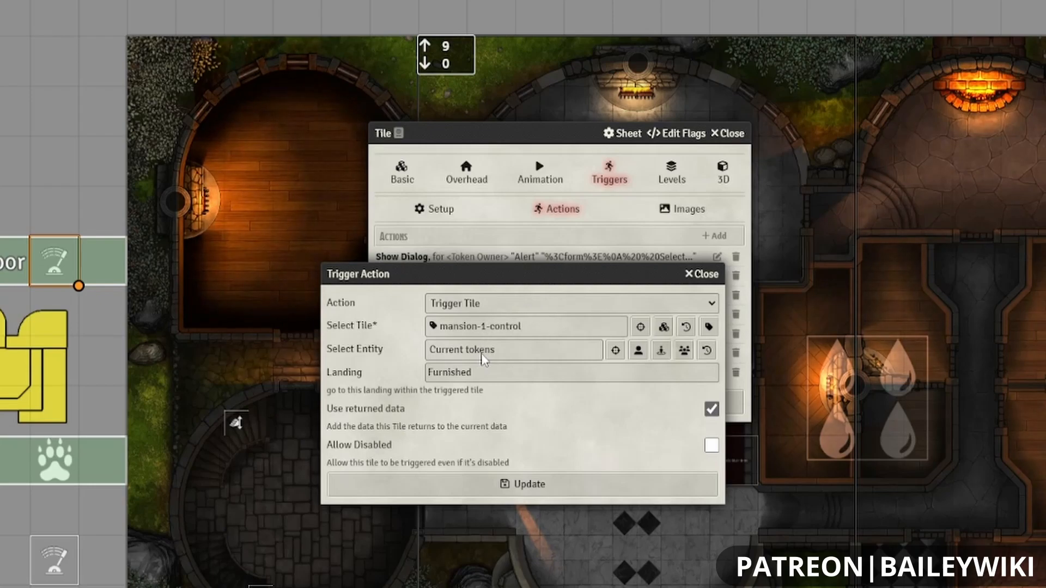
{"action": "mouse_move", "coordinate": [390, 360]}
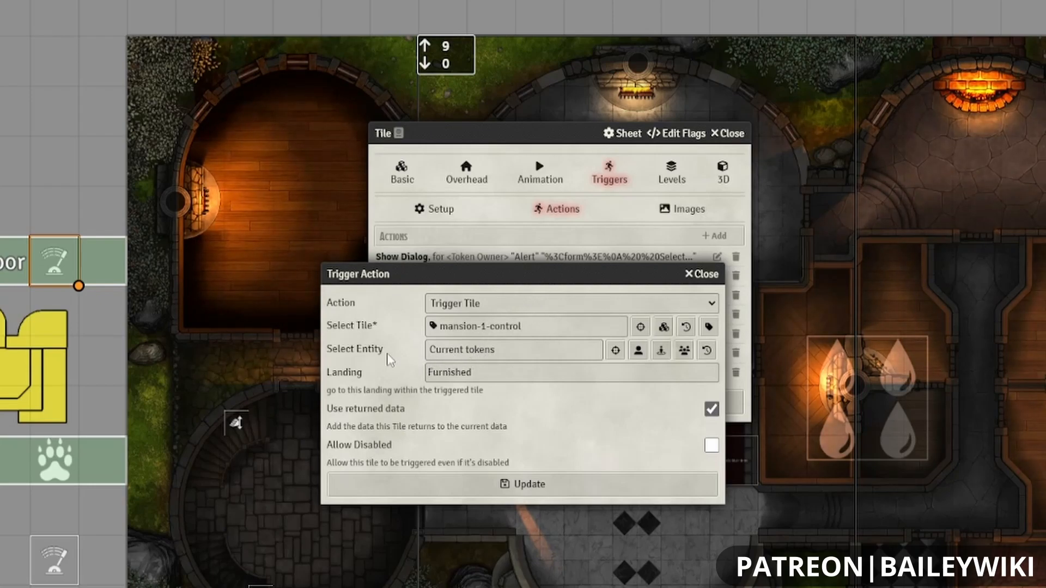
{"action": "mouse_move", "coordinate": [420, 354]}
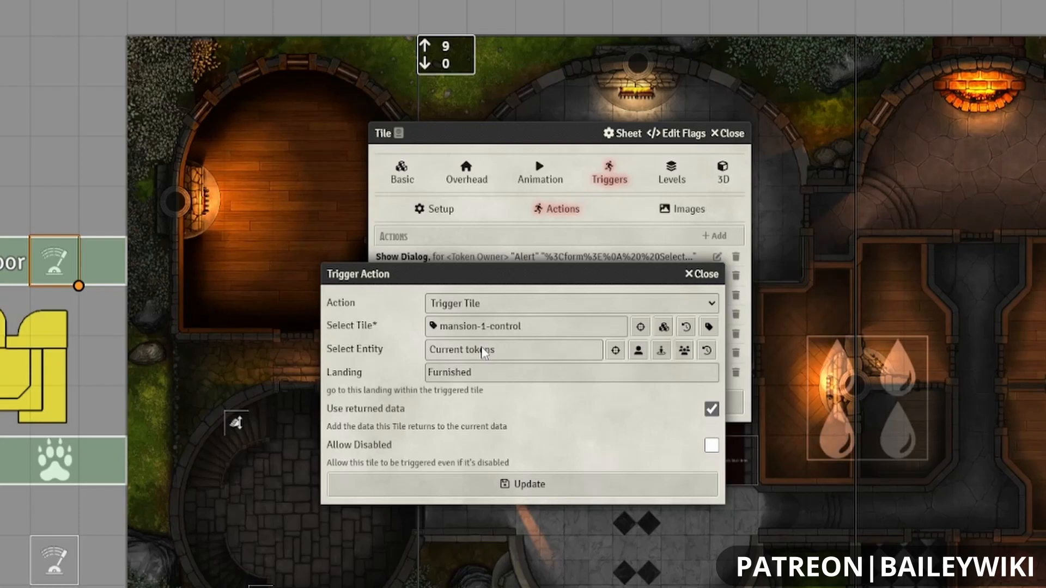
{"action": "mouse_move", "coordinate": [510, 354]}
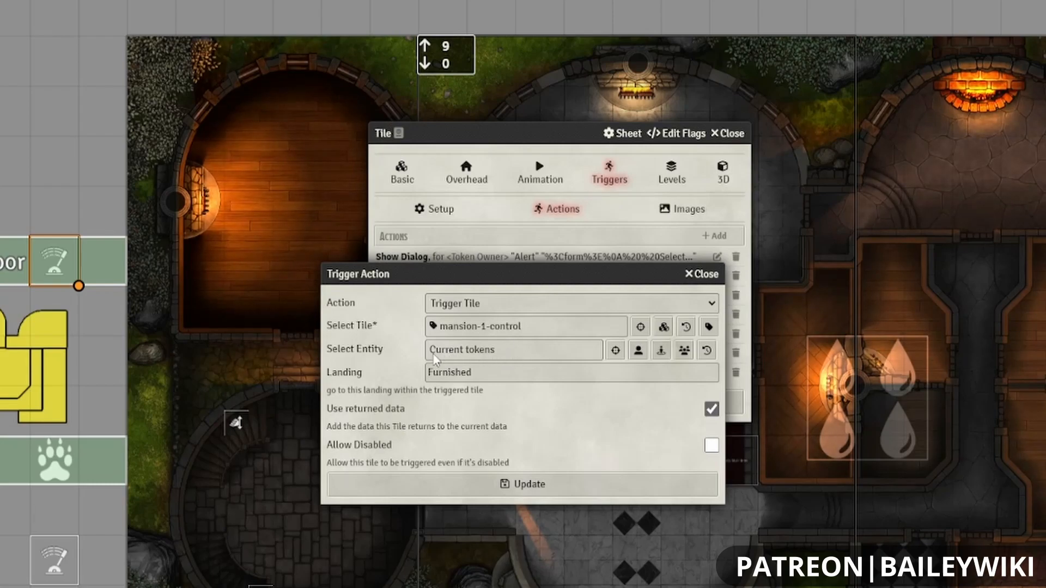
{"action": "left_click", "coordinate": [571, 372]}
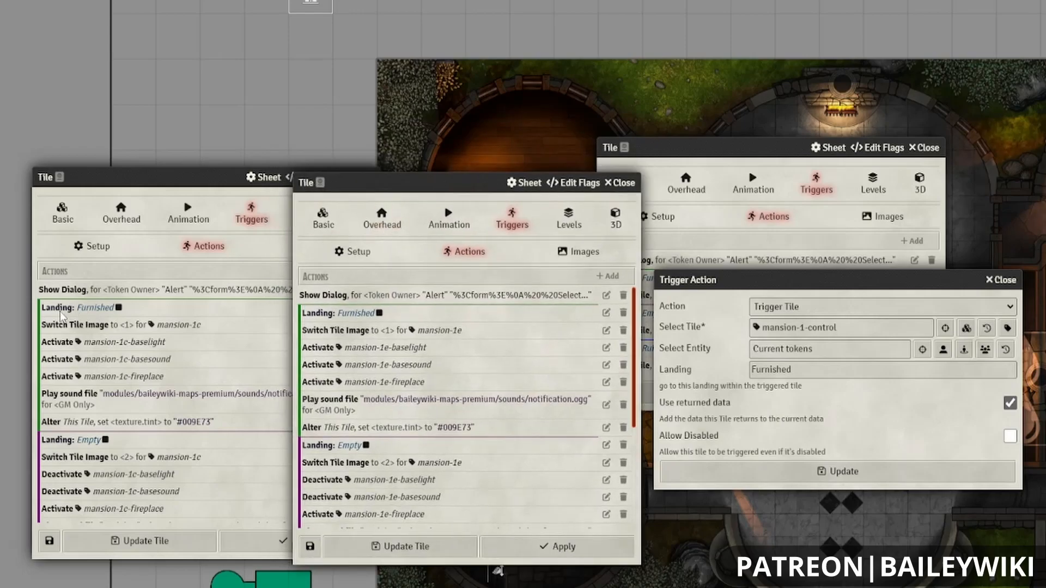
{"action": "mouse_move", "coordinate": [203, 303]}
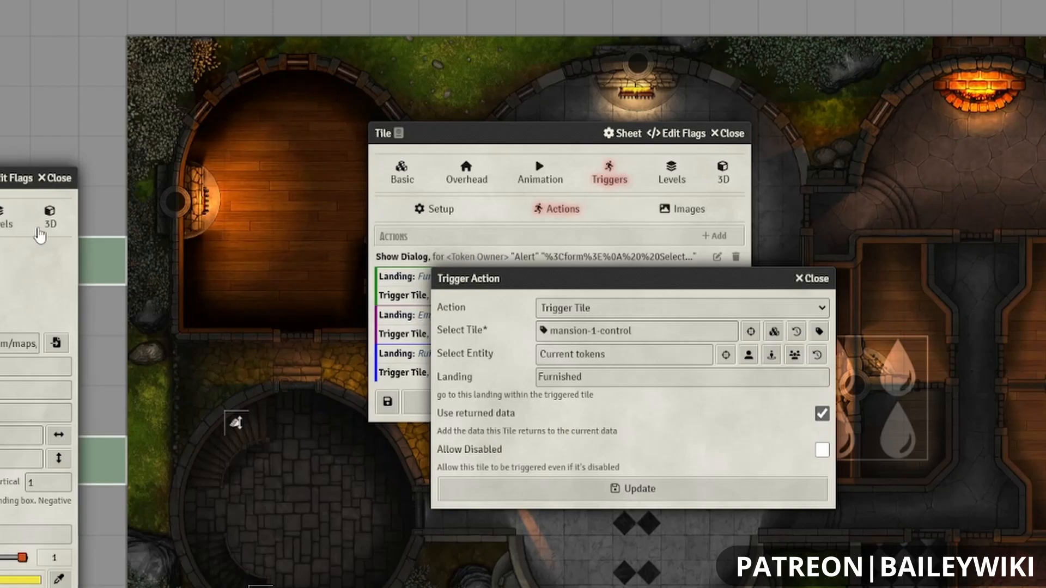
Check the Furnished landing field and close the Trigger Tile action editor unchanged.
{"action": "left_click", "coordinate": [681, 377]}
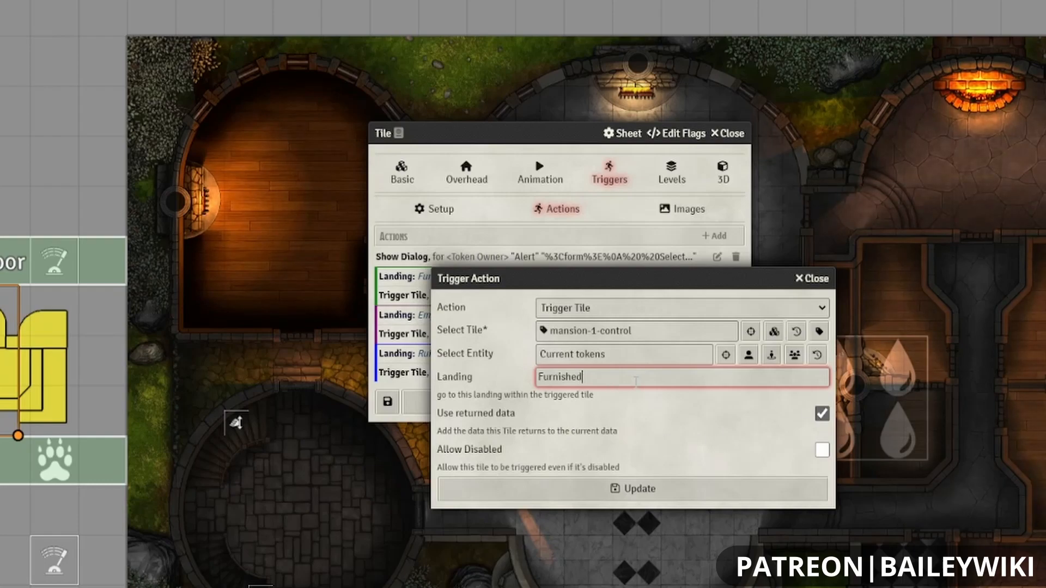
{"action": "mouse_move", "coordinate": [668, 370]}
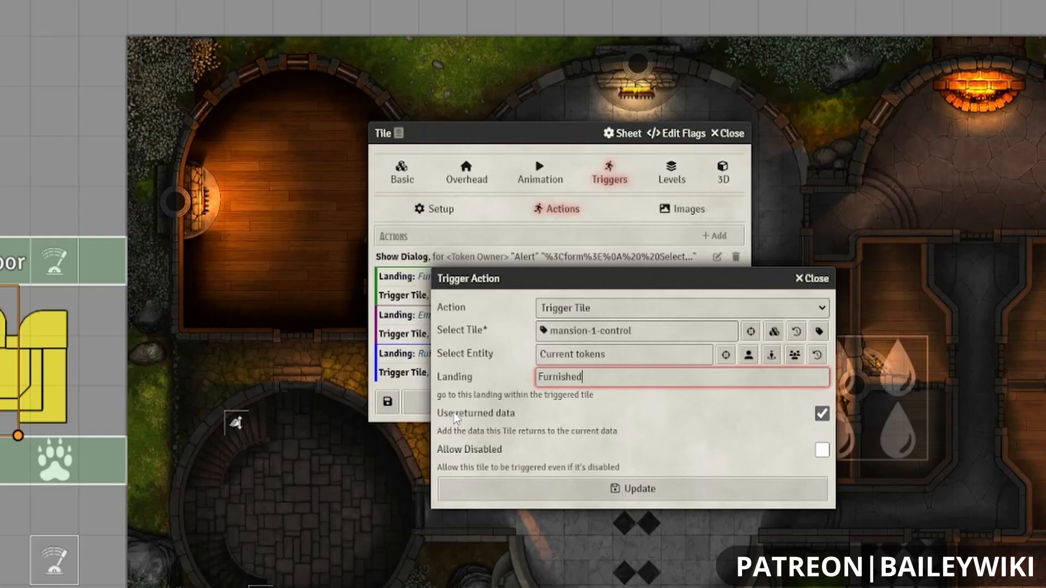
{"action": "mouse_move", "coordinate": [589, 438]}
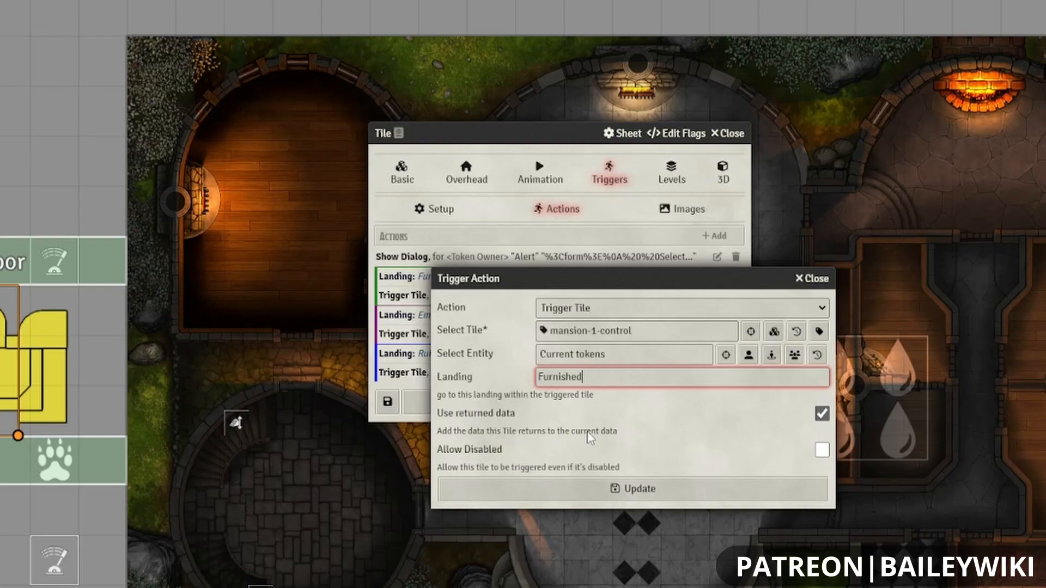
{"action": "mouse_move", "coordinate": [645, 442]}
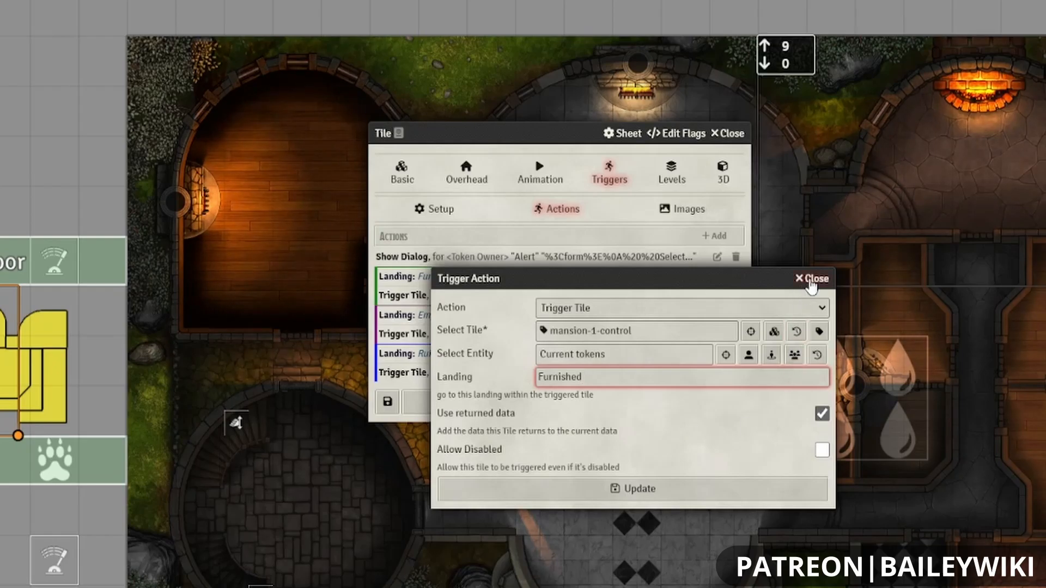
{"action": "left_click", "coordinate": [810, 278]}
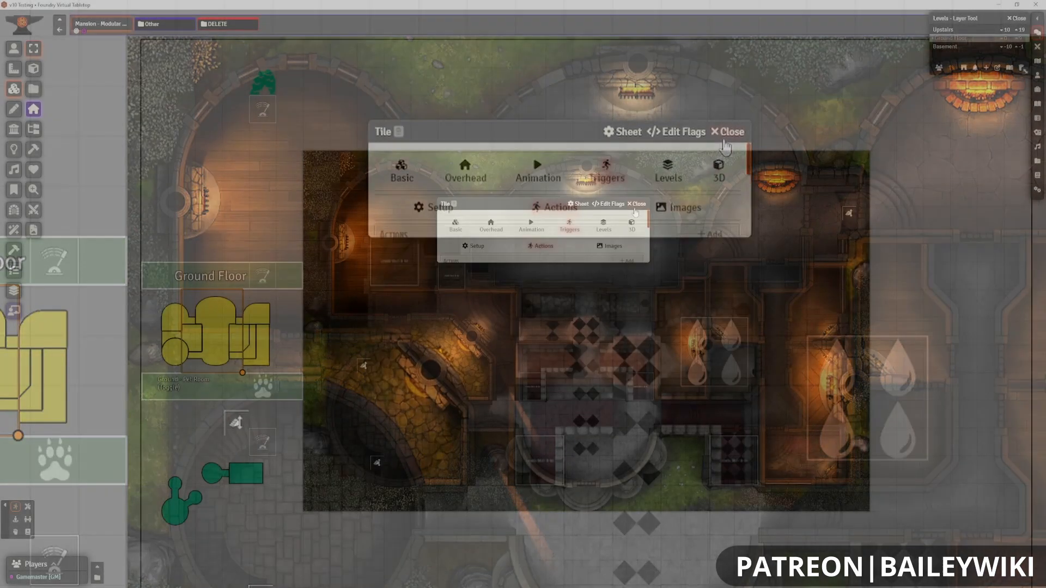
Swap the ground floor to a new version, then set the whole mansion to its bare version.
{"action": "left_click", "coordinate": [728, 131]}
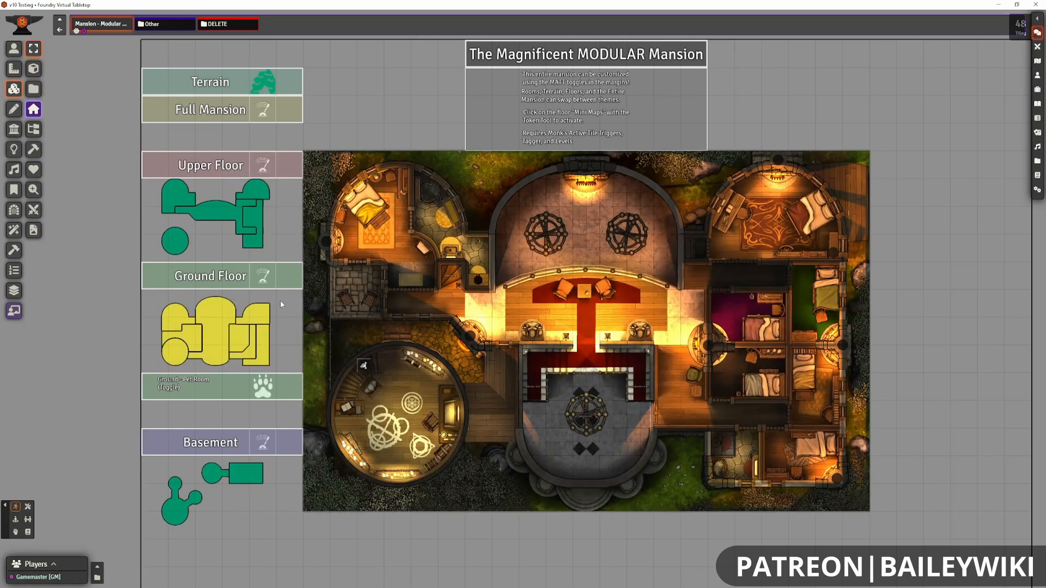
{"action": "left_click", "coordinate": [13, 48]}
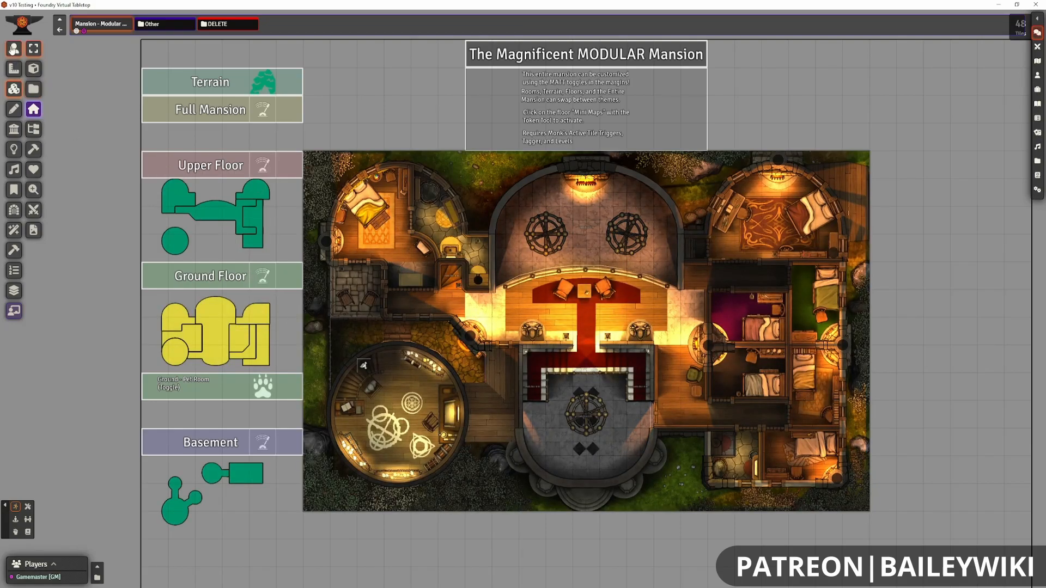
{"action": "left_click", "coordinate": [260, 275]}
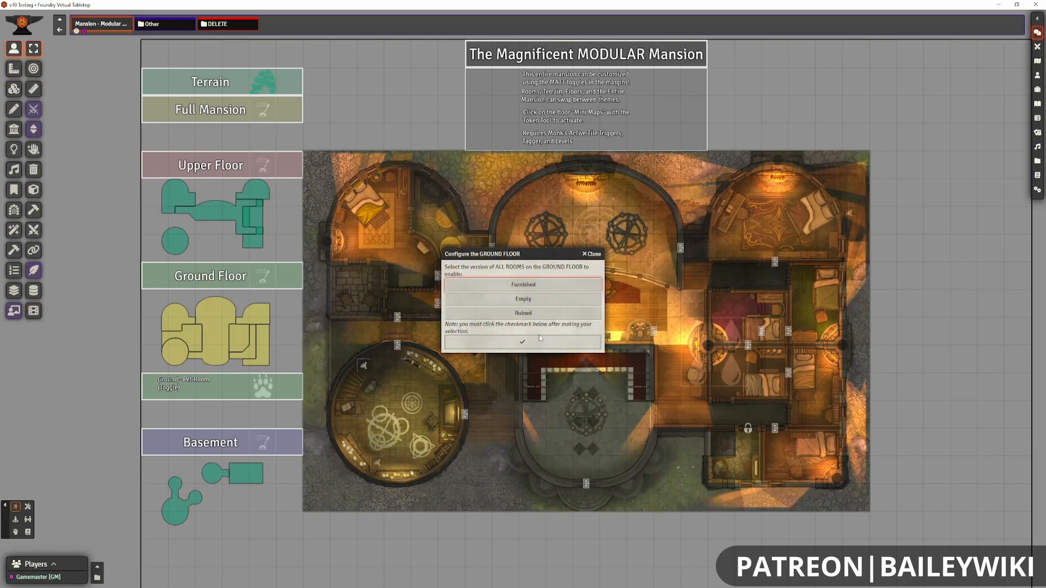
{"action": "left_click", "coordinate": [522, 341]}
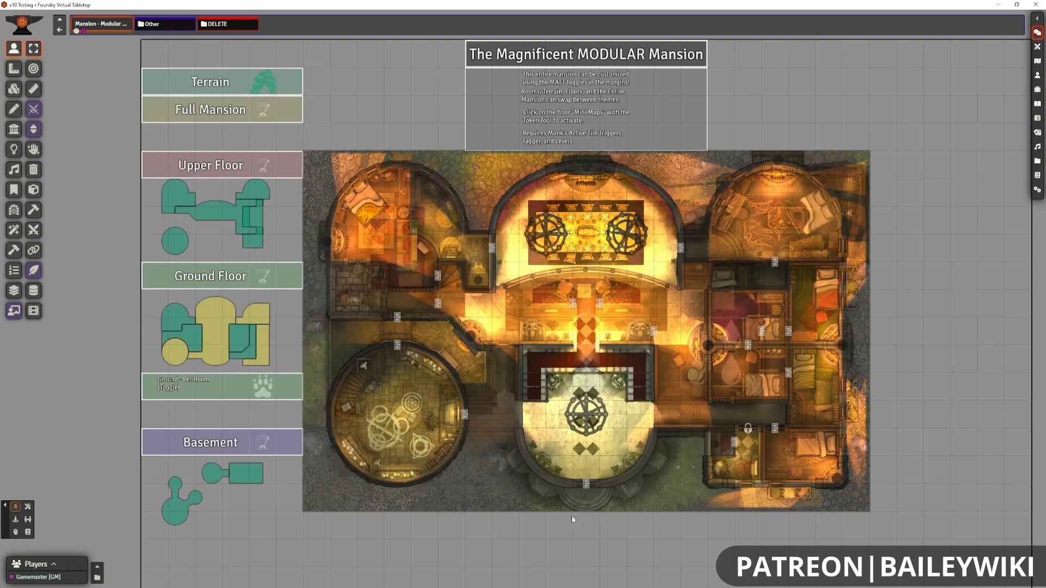
{"action": "left_click", "coordinate": [210, 110]}
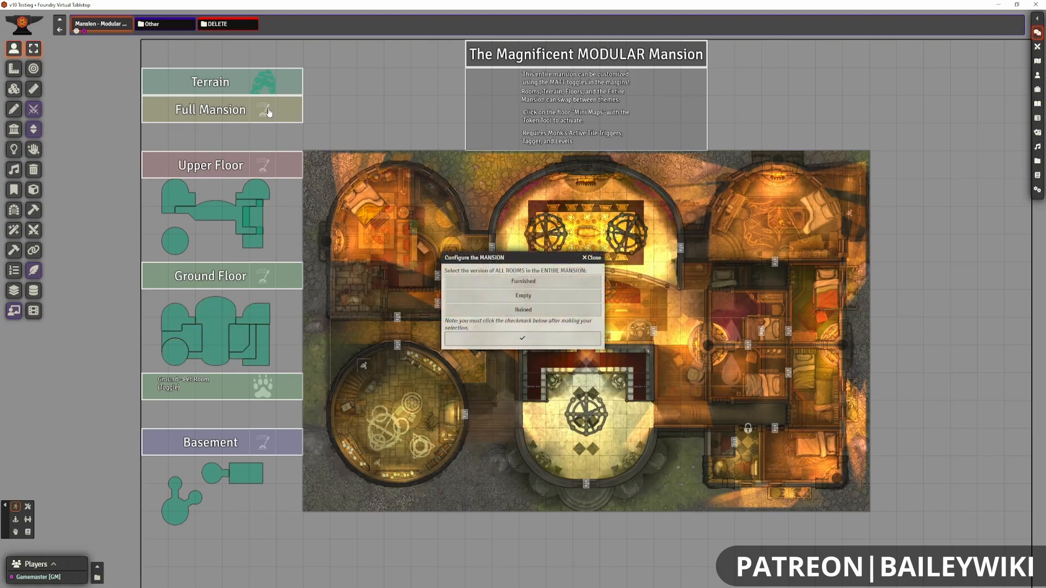
{"action": "left_click", "coordinate": [590, 258]}
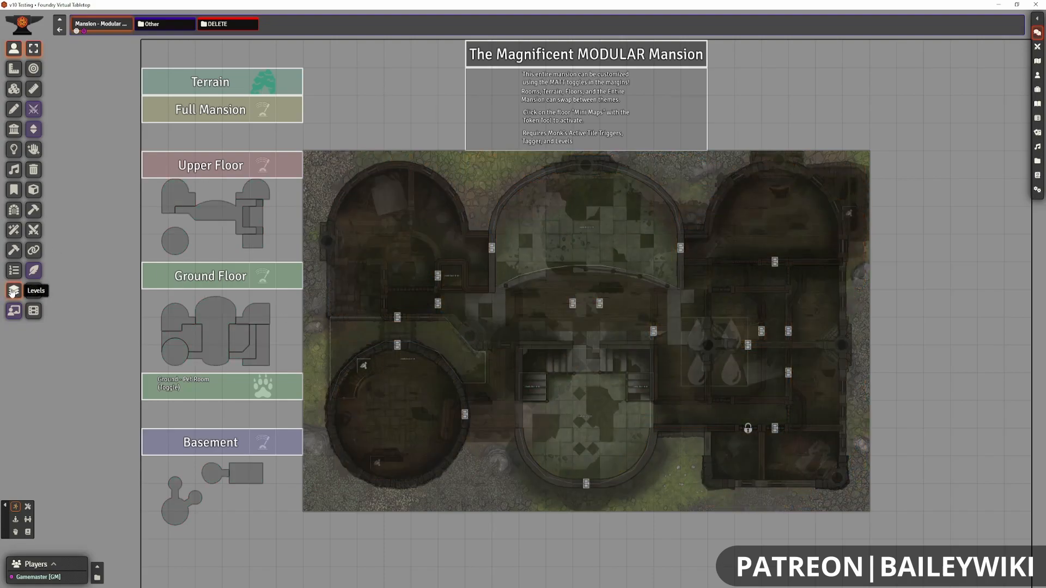
On the Basement, try Bloody Dungeon and Wizard Ritual, pick Crypt; restore a Furnished ground floor.
{"action": "left_click", "coordinate": [13, 291]}
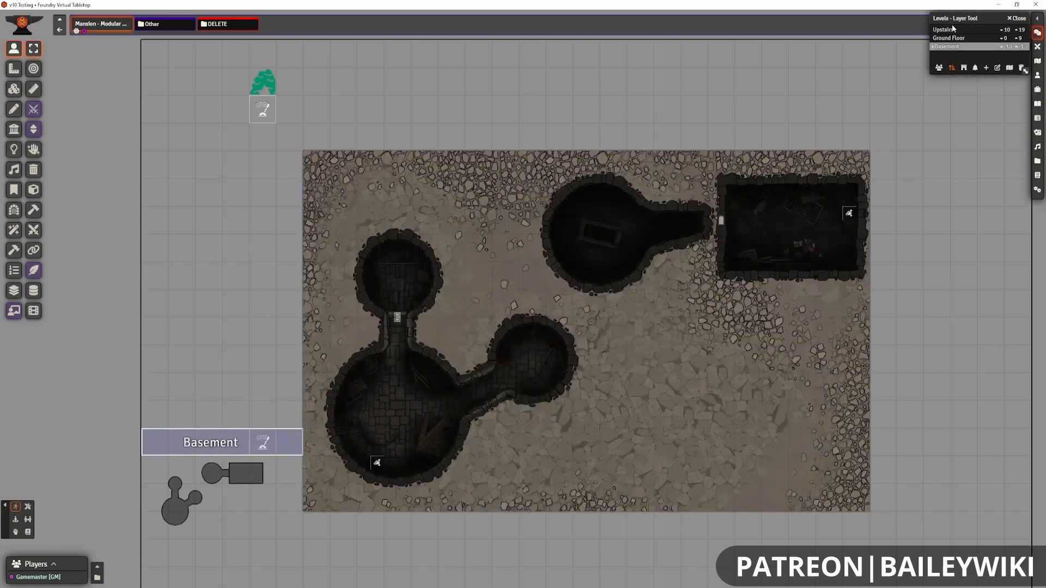
{"action": "left_click", "coordinate": [967, 29]}
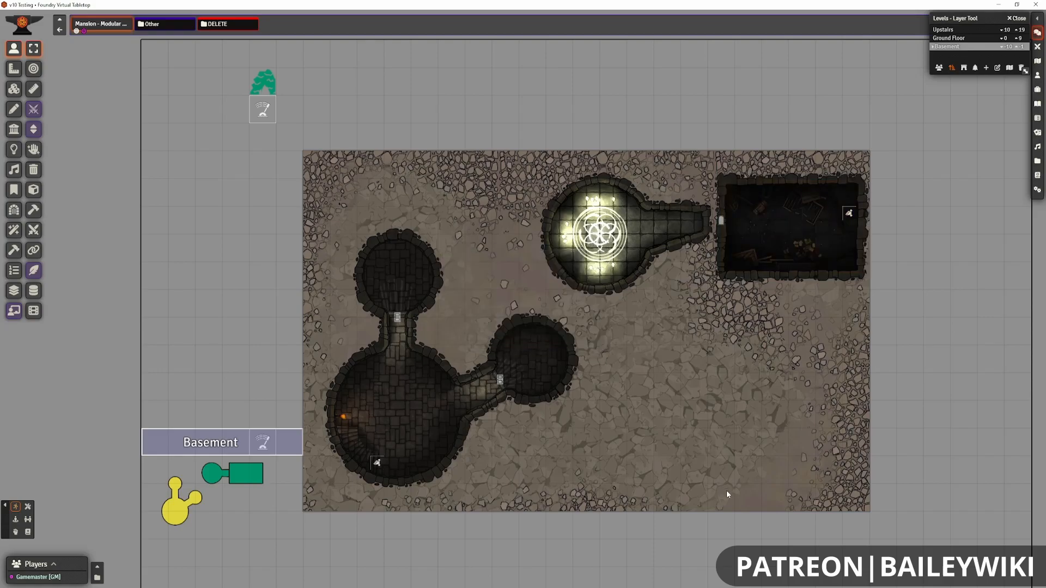
{"action": "left_click", "coordinate": [246, 472]}
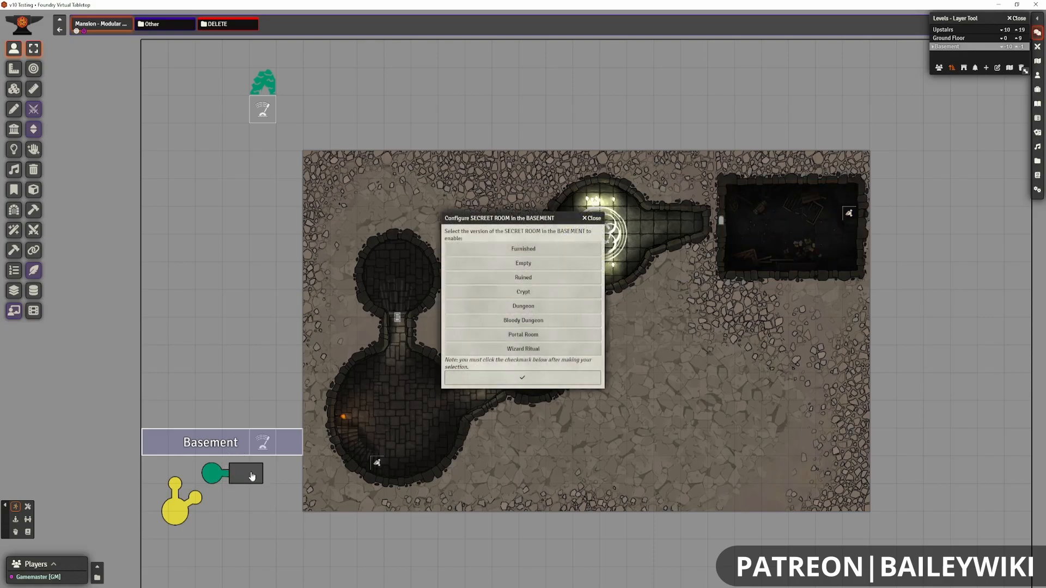
{"action": "left_click", "coordinate": [523, 320]}
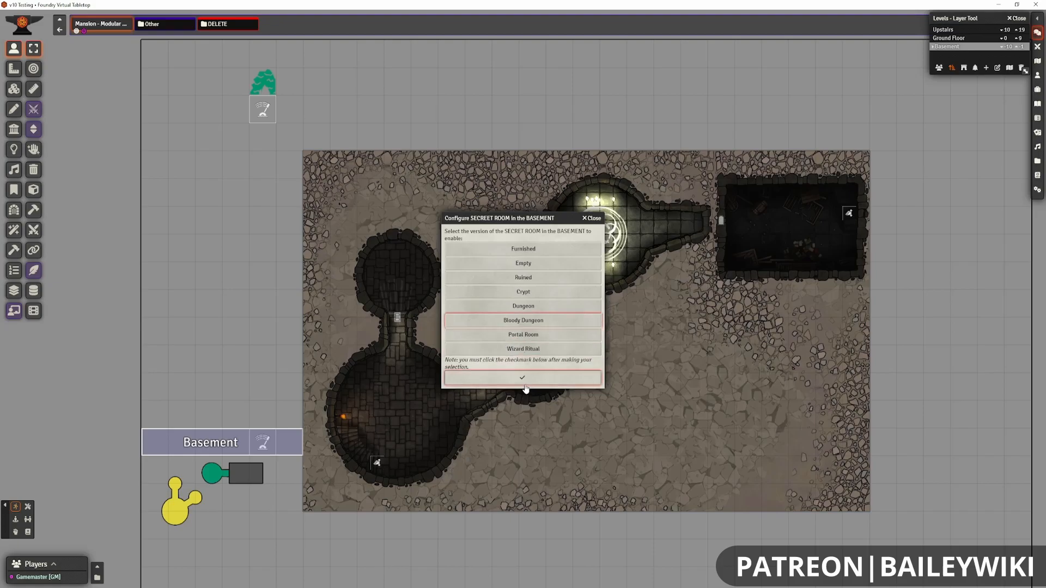
{"action": "left_click", "coordinate": [522, 377]}
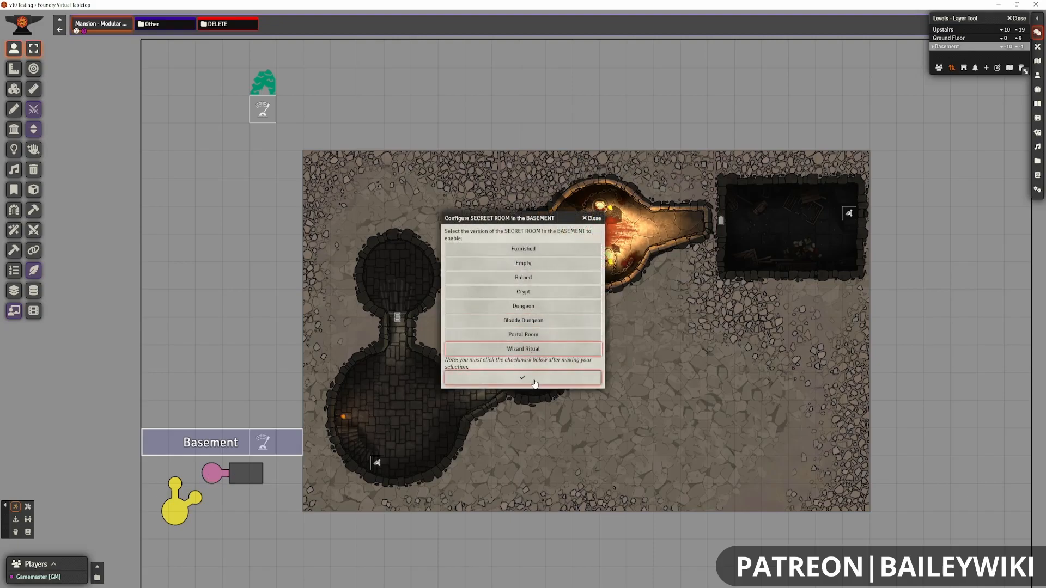
{"action": "left_click", "coordinate": [522, 377]}
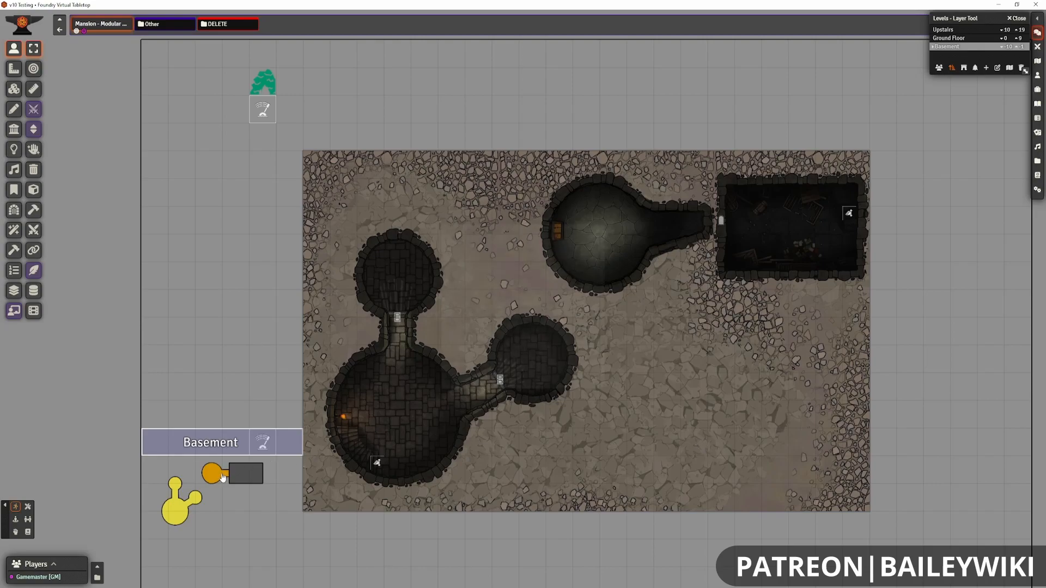
{"action": "left_click", "coordinate": [210, 473]}
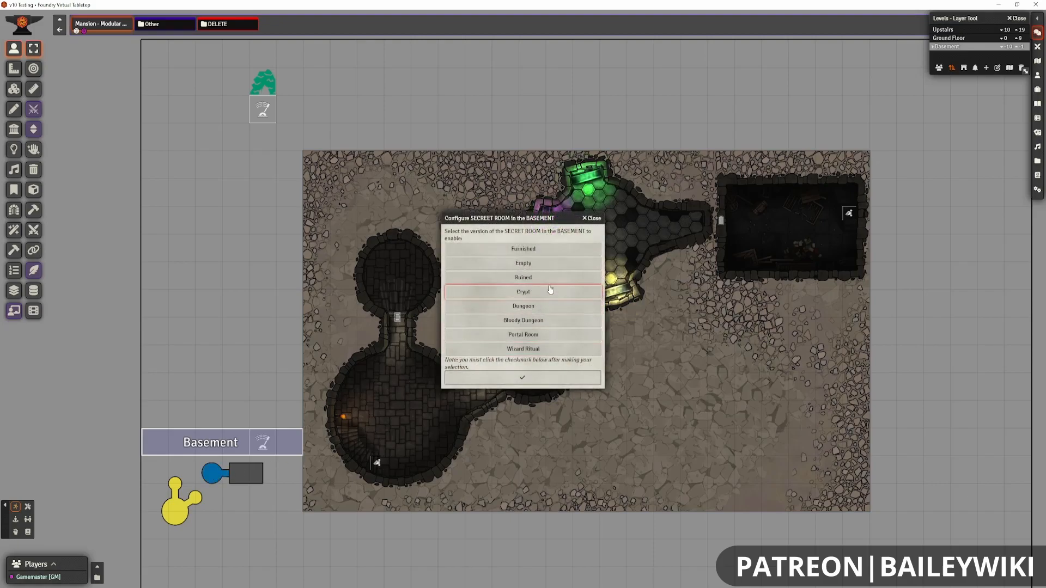
{"action": "mouse_move", "coordinate": [540, 312]}
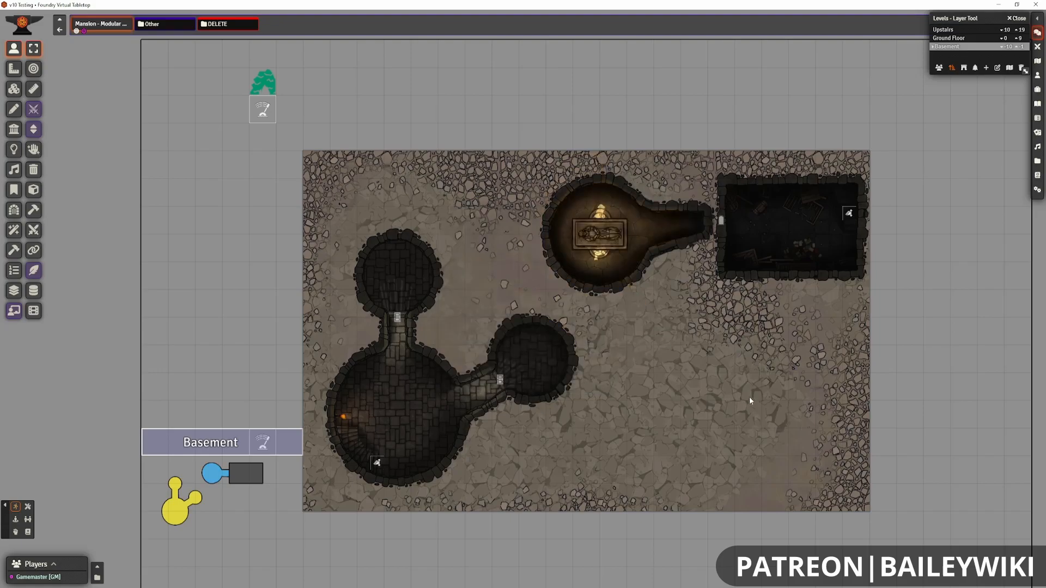
{"action": "mouse_move", "coordinate": [863, 445]}
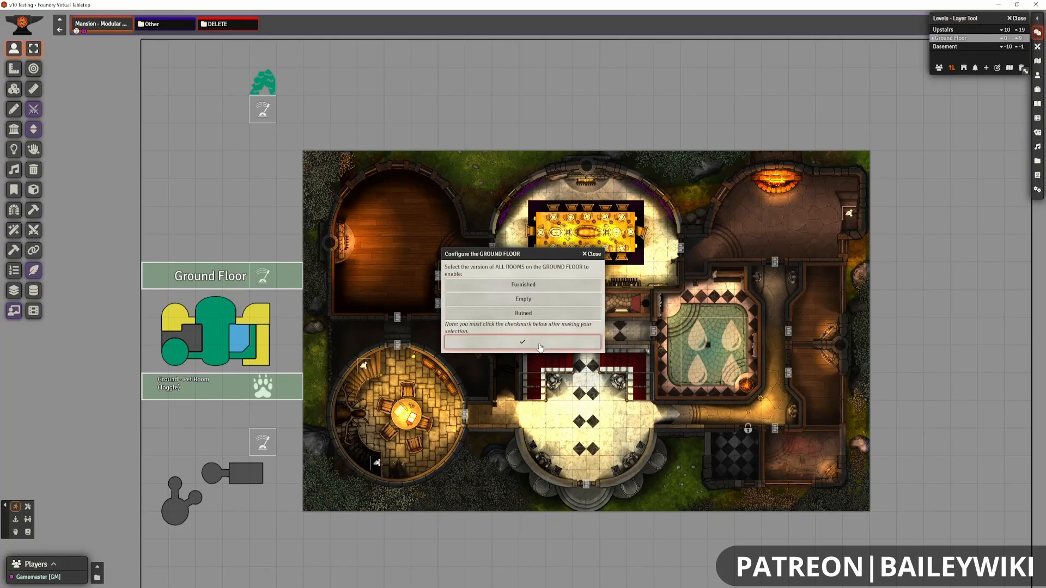
{"action": "left_click", "coordinate": [523, 342]}
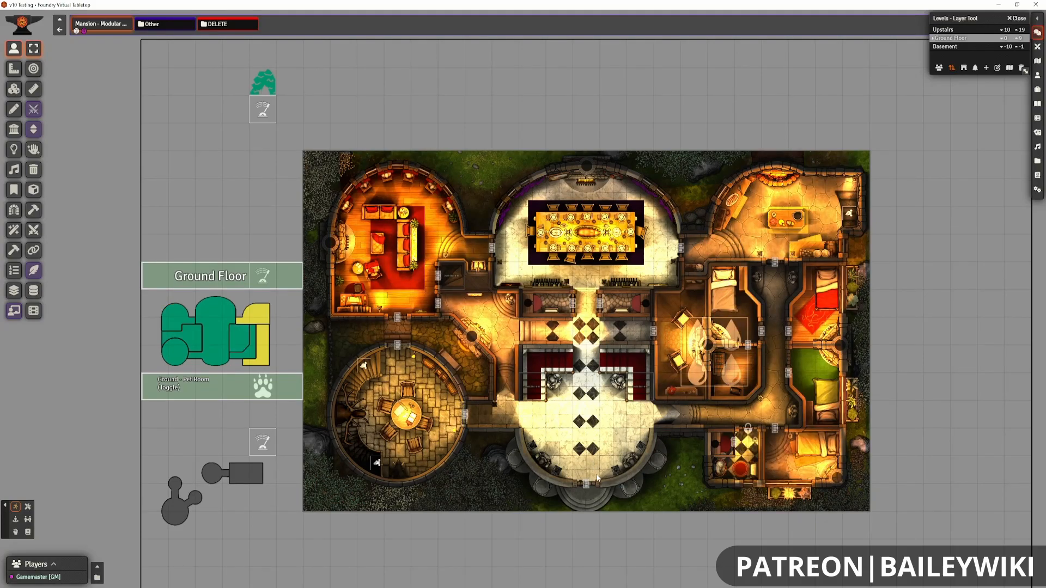